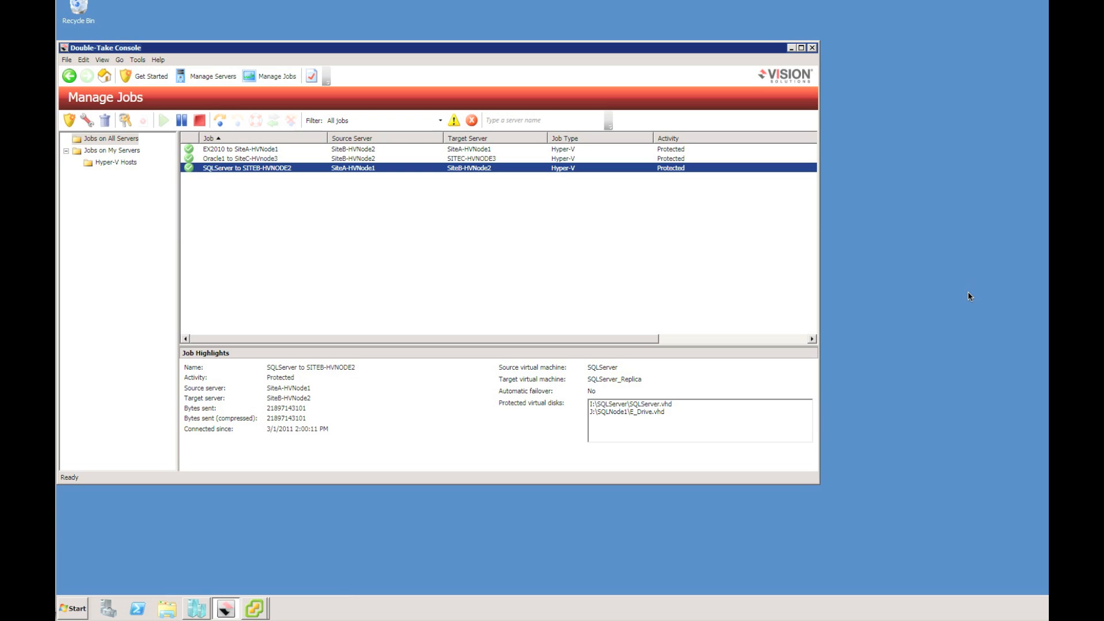
mouse_move(423, 252)
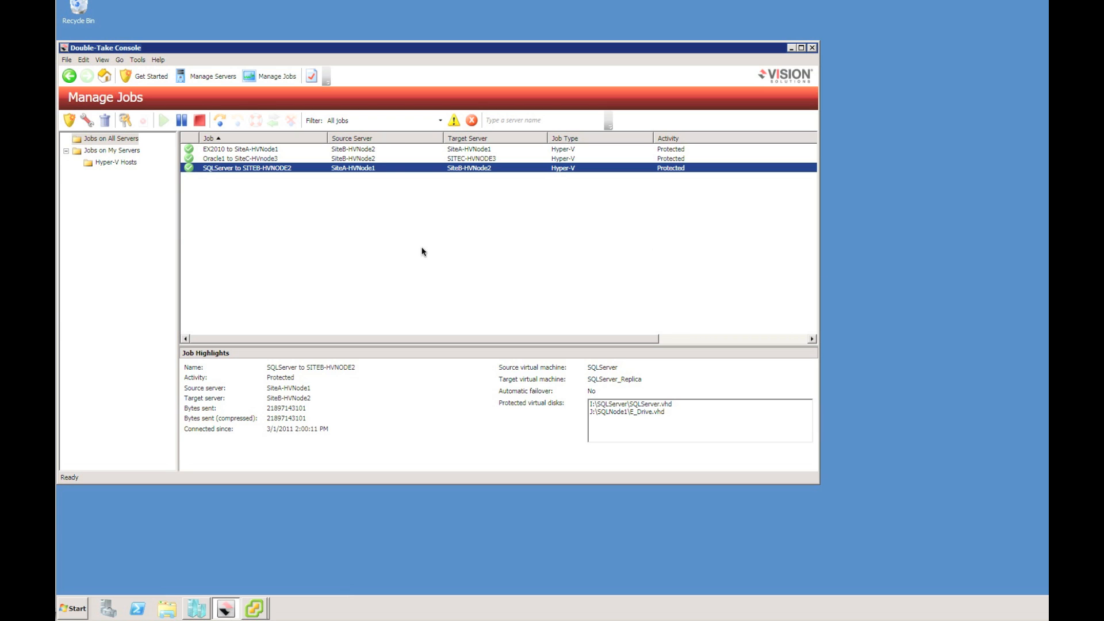
mouse_move(411, 254)
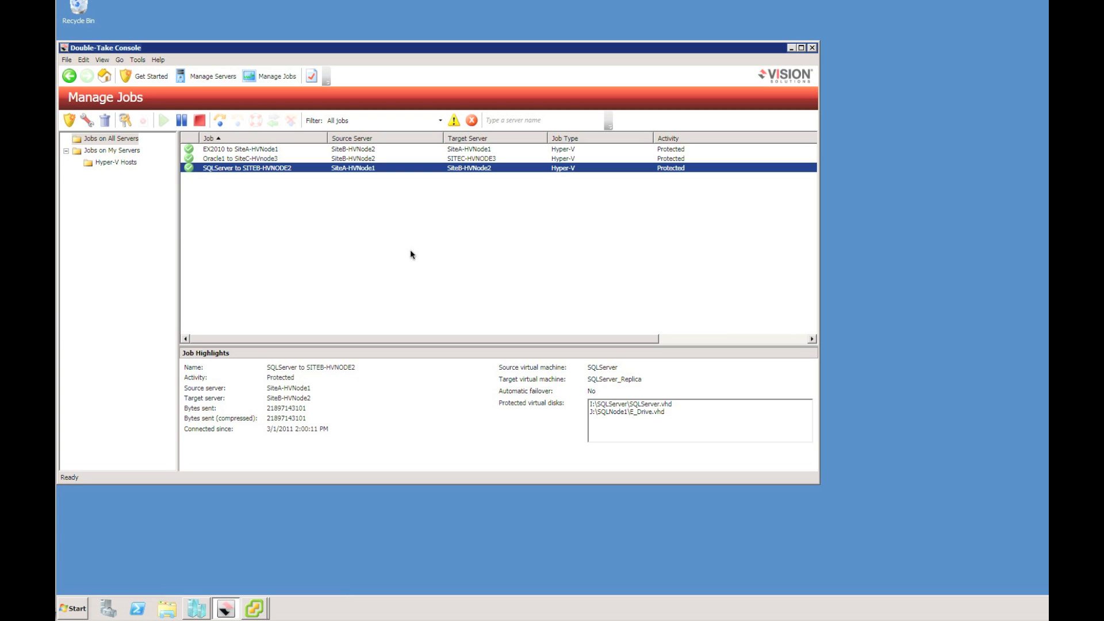
mouse_move(344, 235)
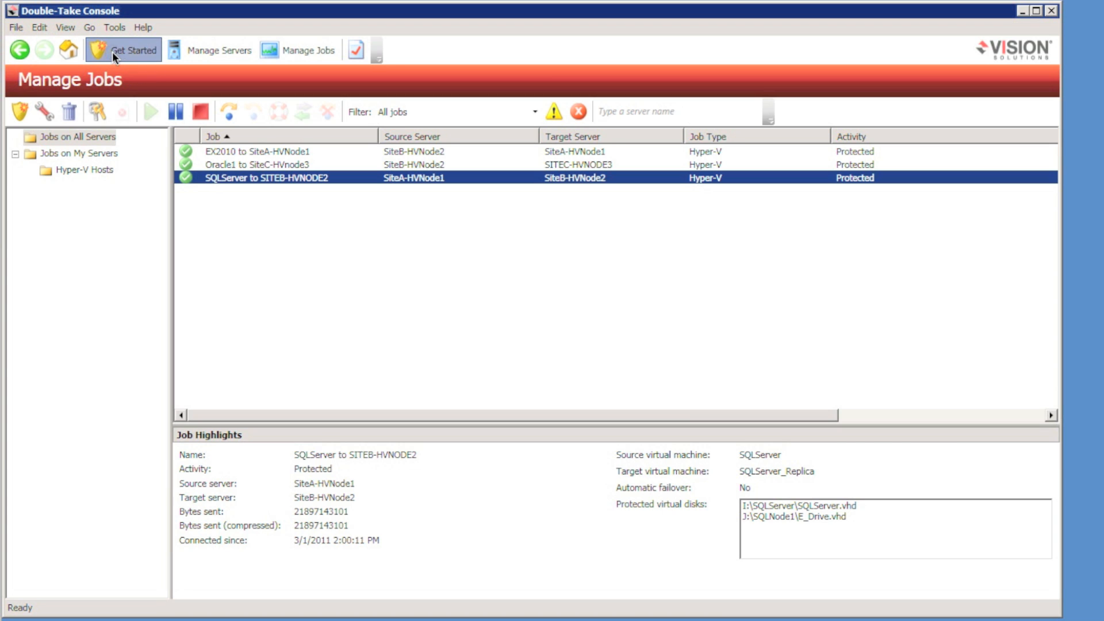
Start the Get Started wizard with Double-Take Availability, choosing to protect multiple ESX virtual machines
click(129, 51)
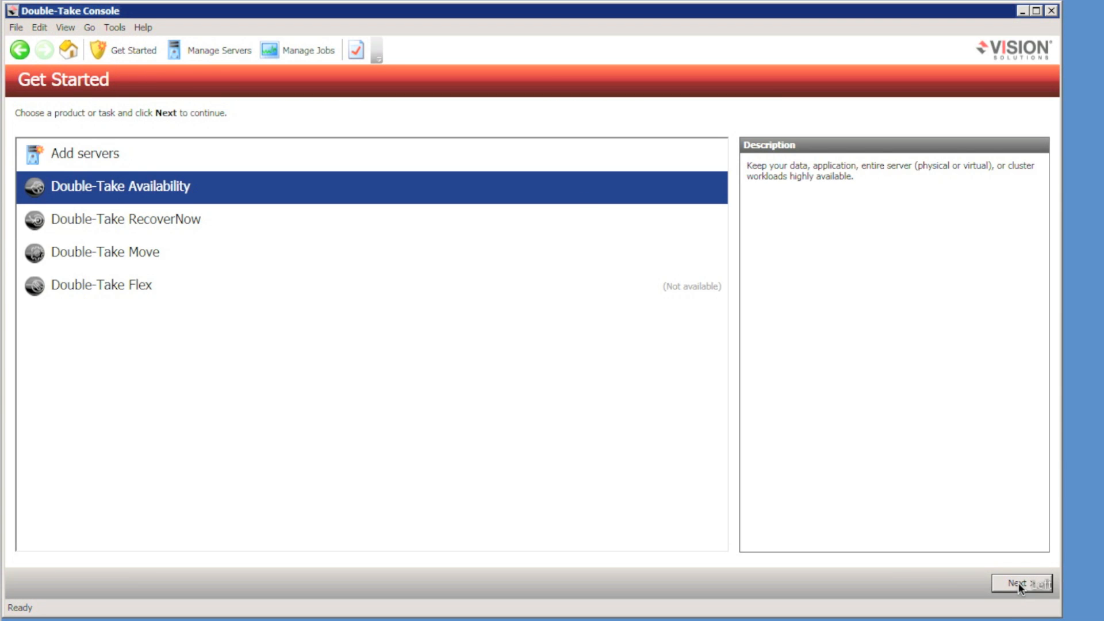
click(1027, 596)
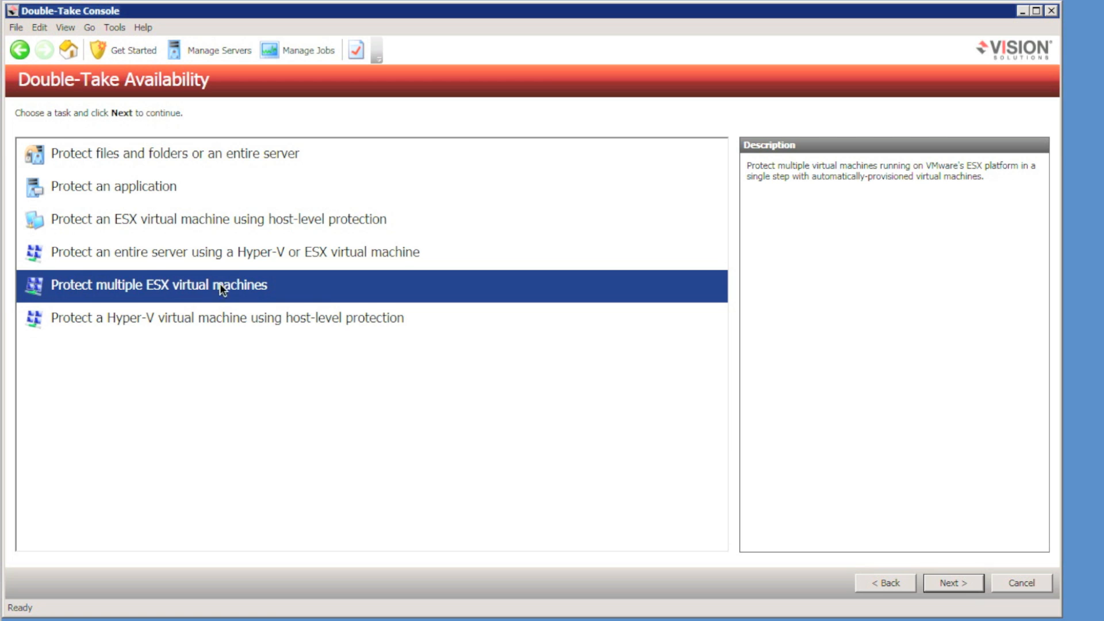
mouse_move(1010, 584)
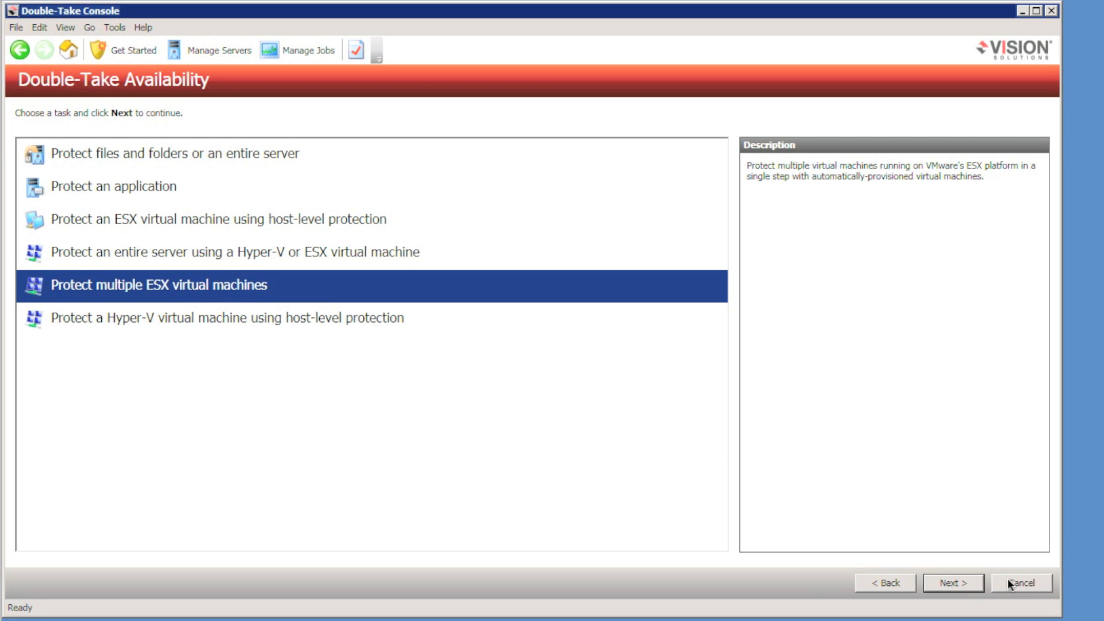
click(952, 599)
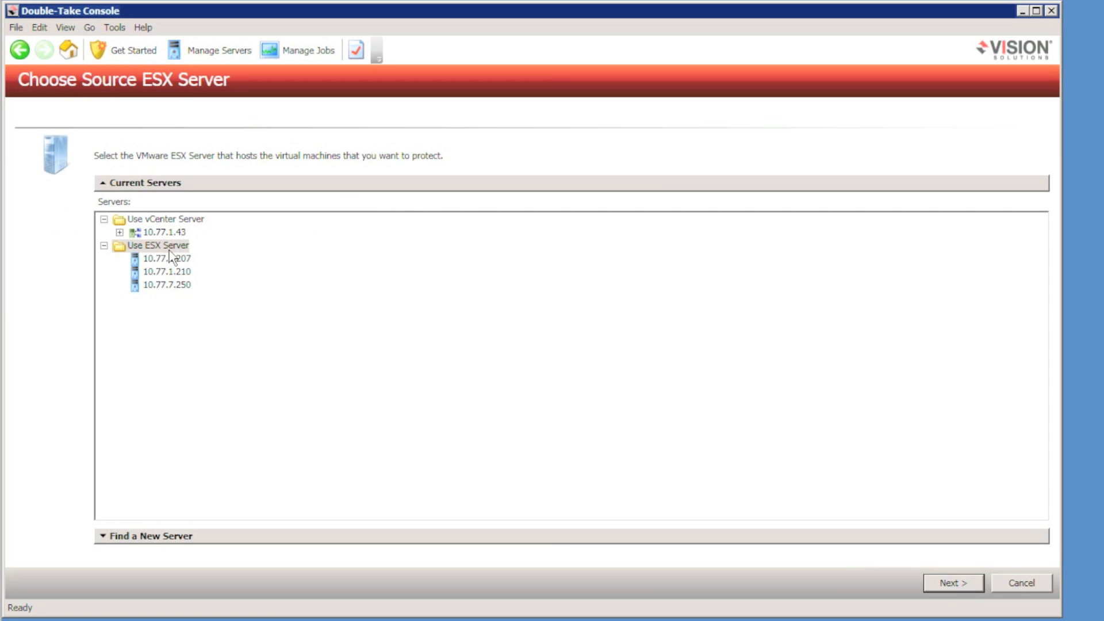
Choose host 10.77.1.207 under the vCenter server as the source ESX host
click(167, 257)
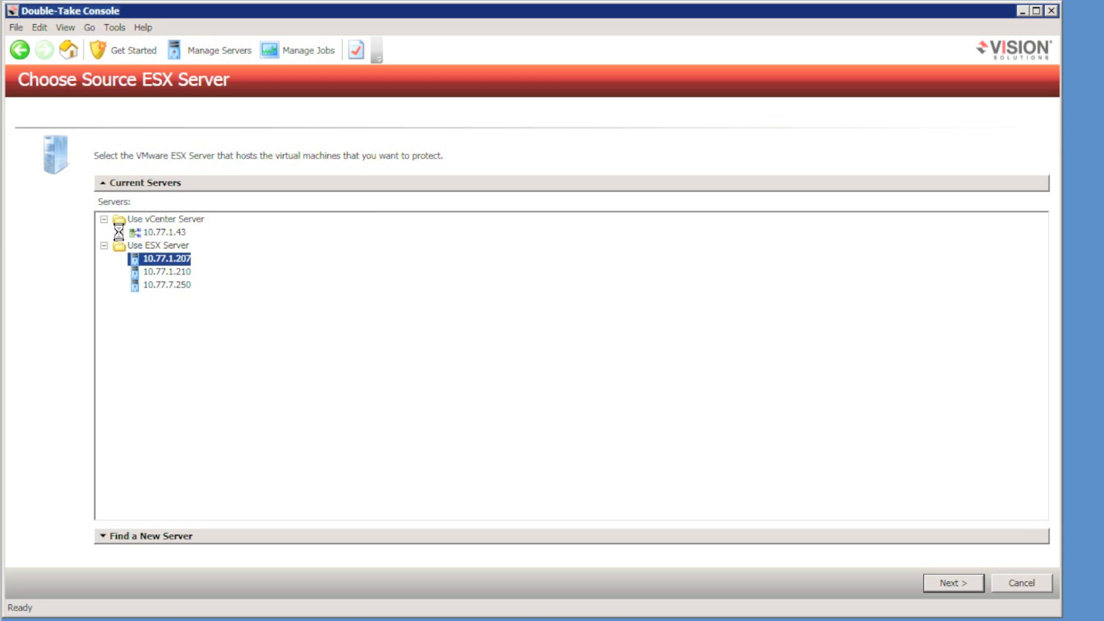
click(116, 233)
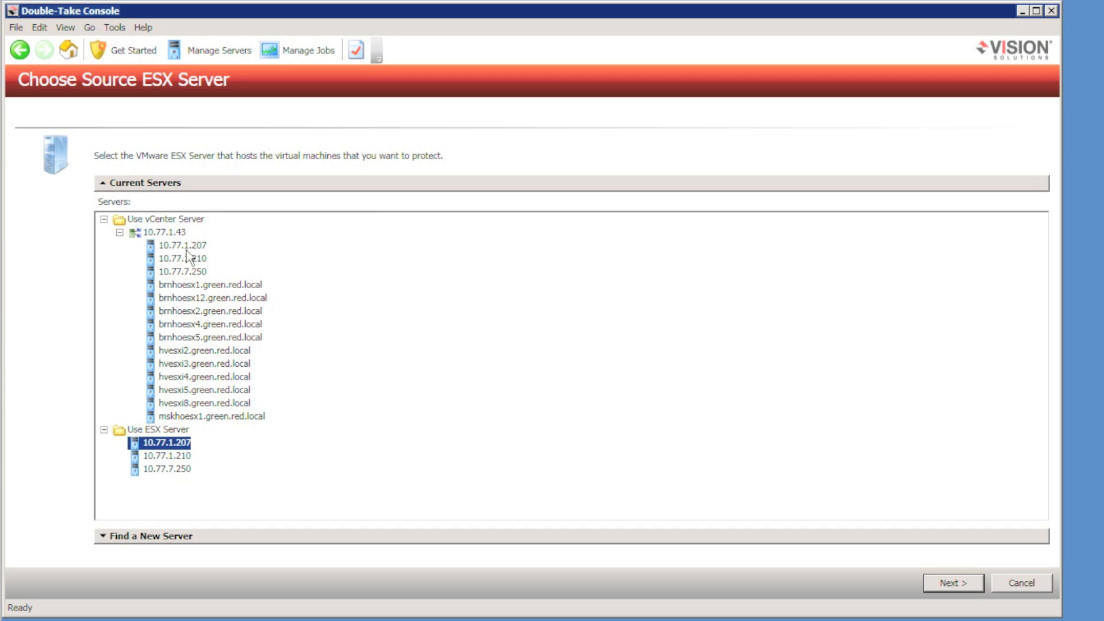
click(179, 245)
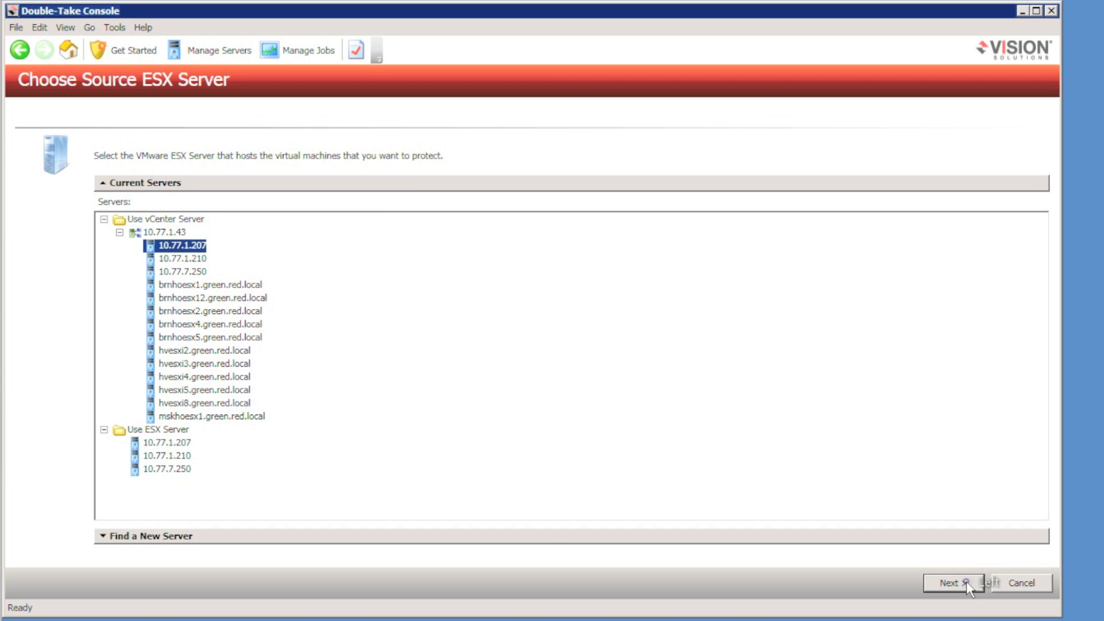
click(960, 582)
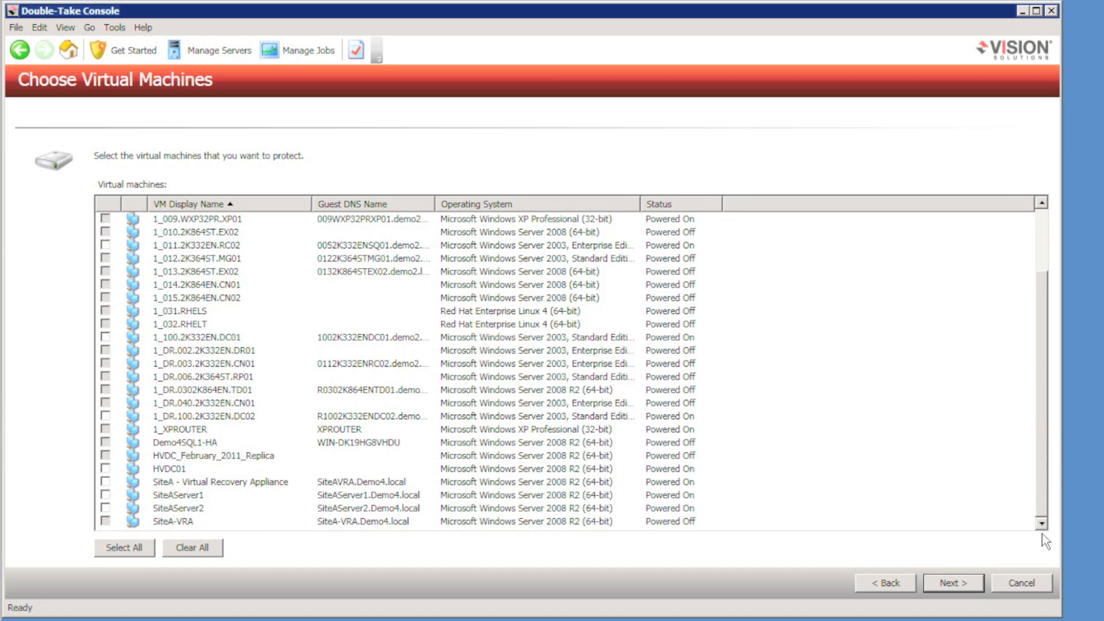
Mark SiteAServer1 and SiteAServer2 for protection and continue to target selection
click(106, 508)
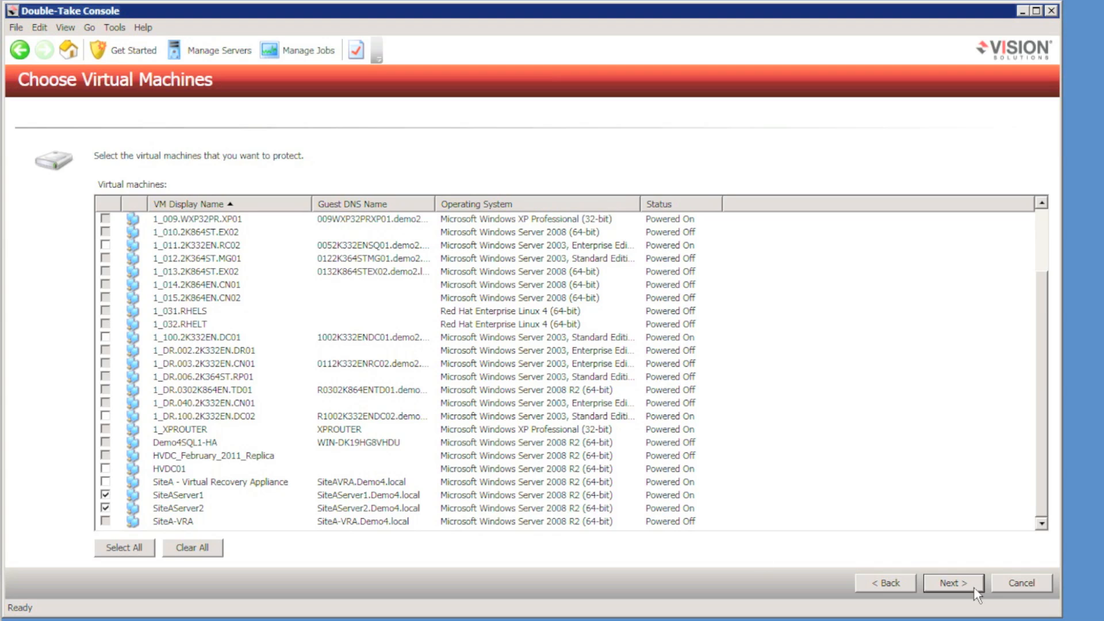
click(954, 582)
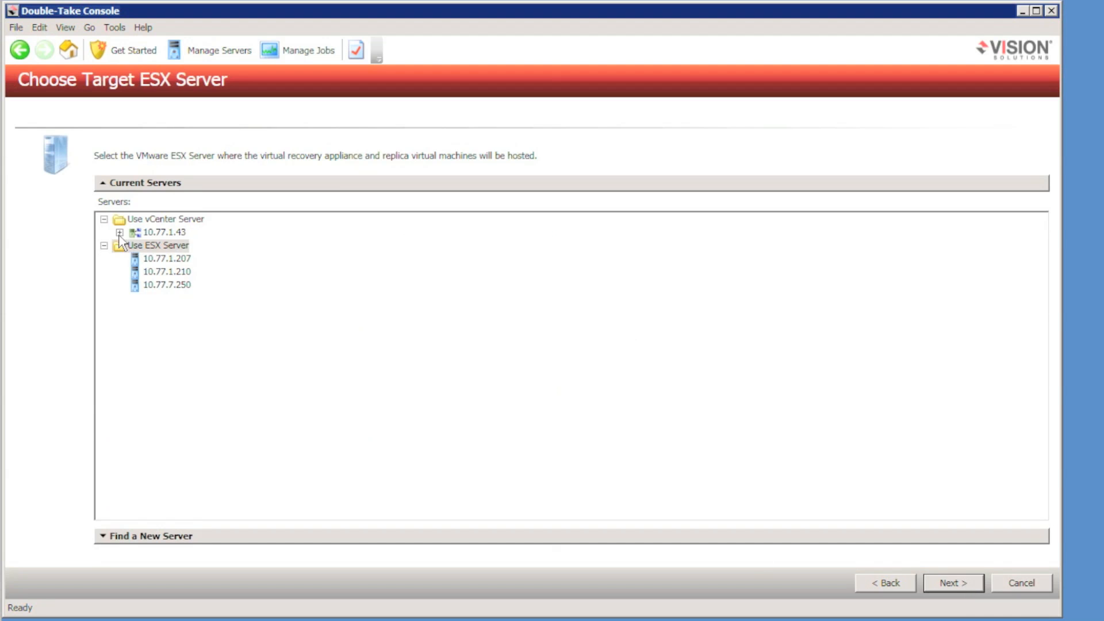
Choose 10.77.1.210 under vCenter as the target ESX host
click(119, 232)
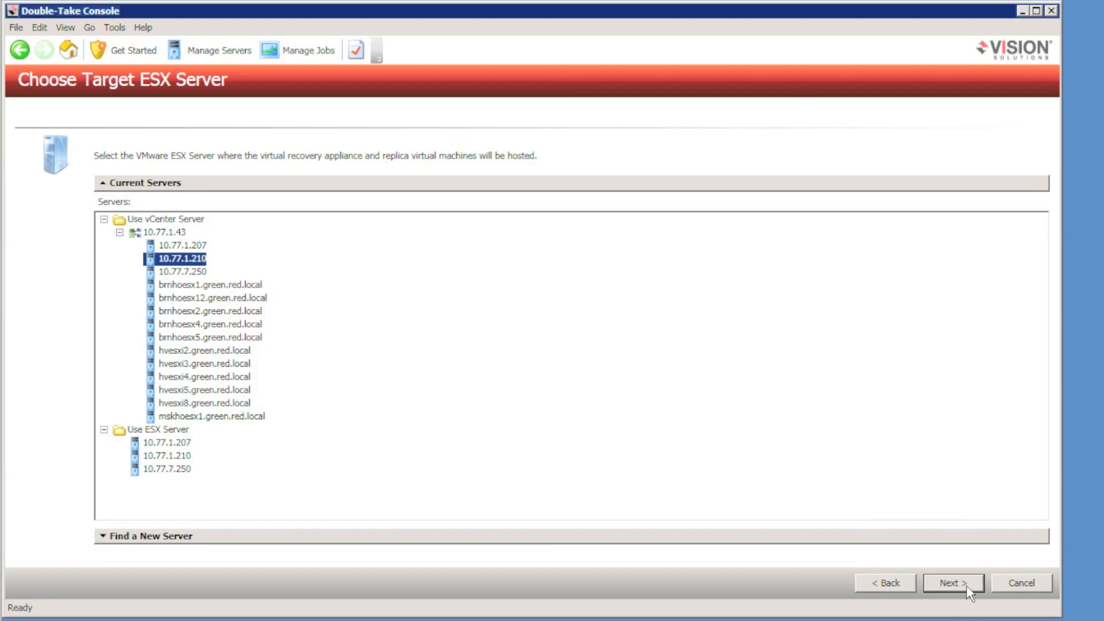
click(959, 582)
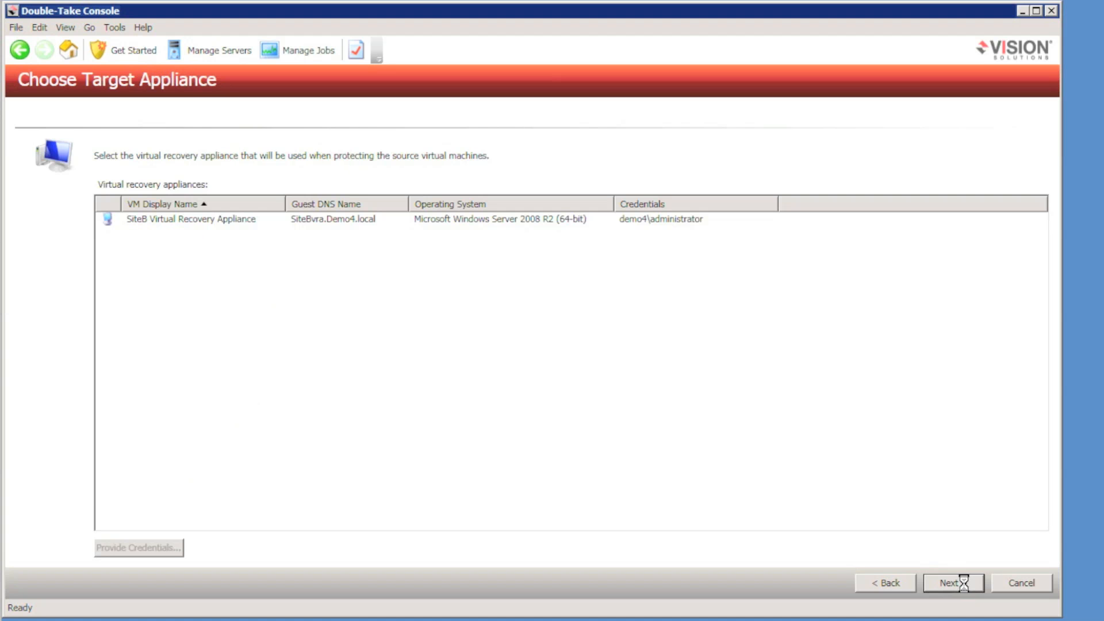
Select the SiteB Virtual Recovery Appliance as target appliance and save its credentials
click(163, 221)
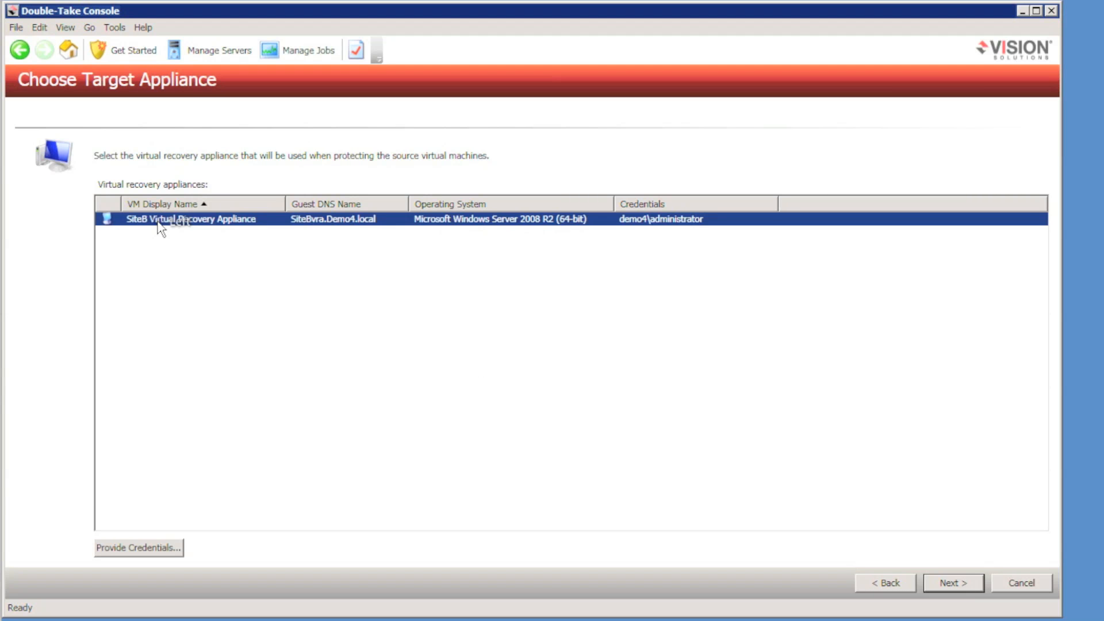
mouse_move(394, 169)
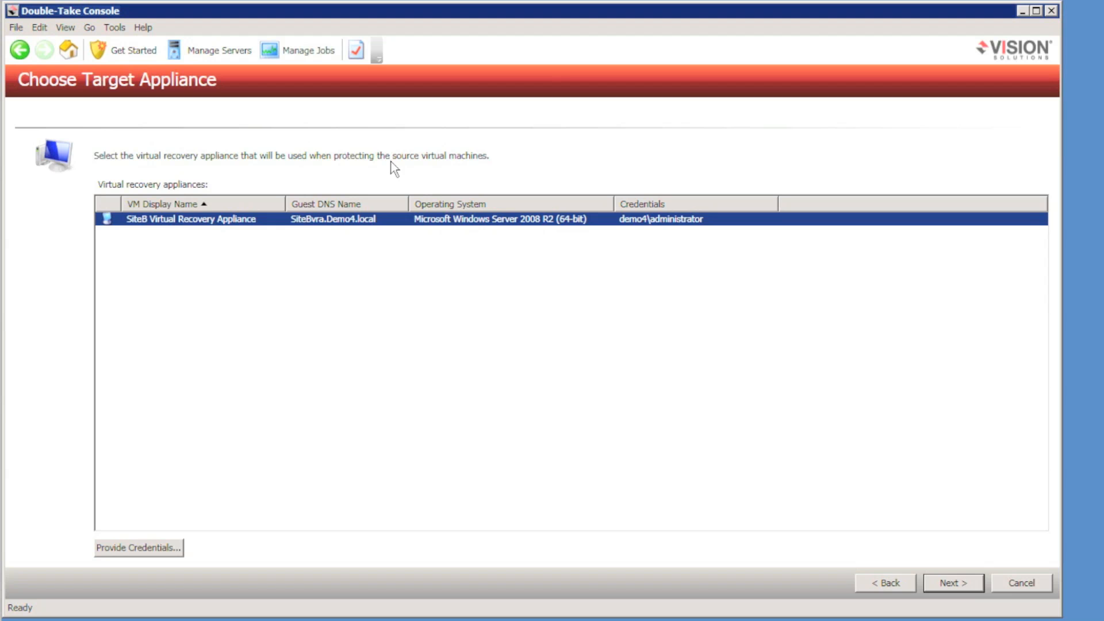
click(139, 563)
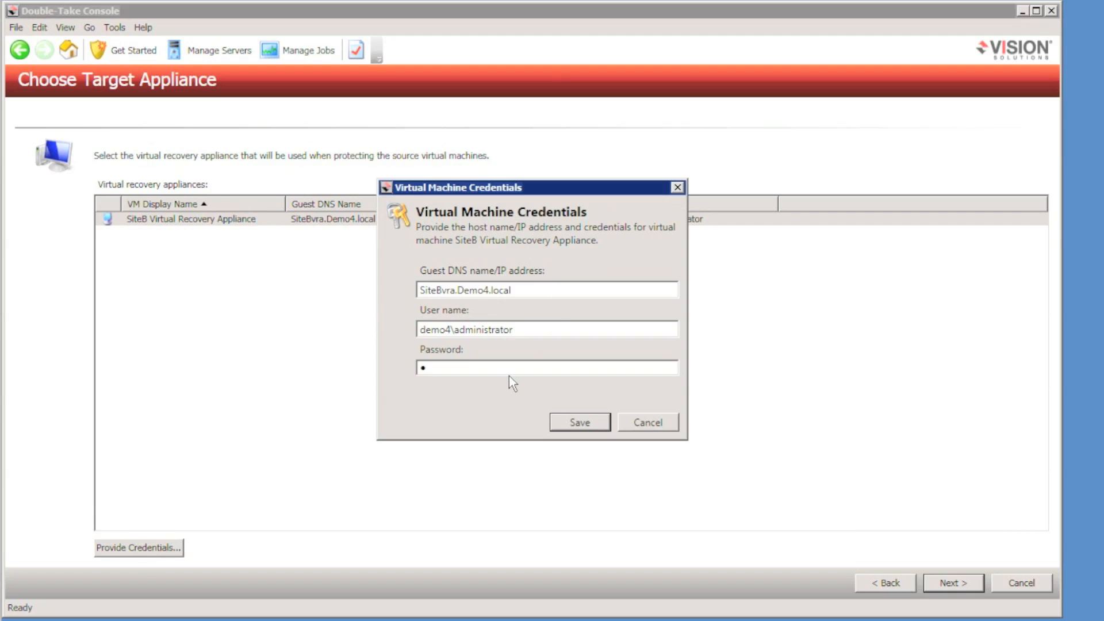
click(579, 422)
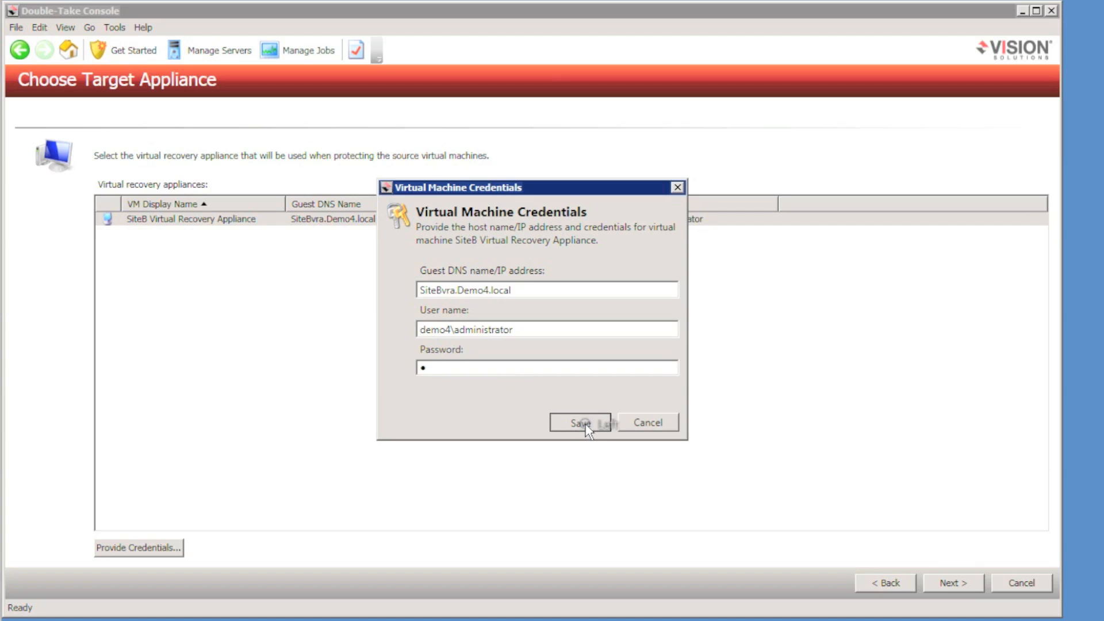
click(581, 423)
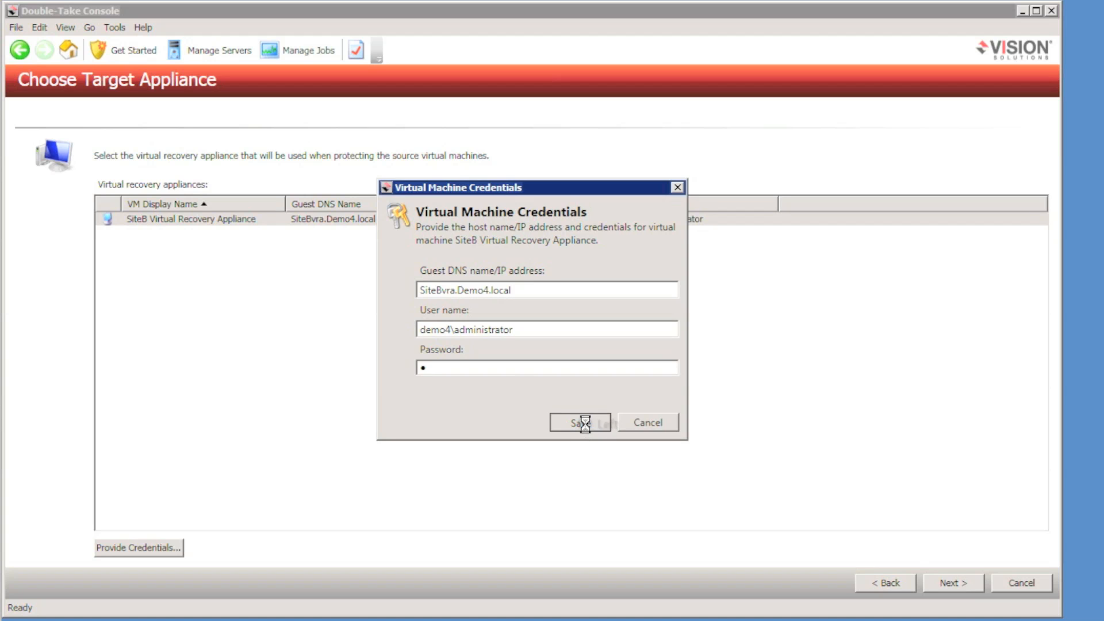
click(581, 423)
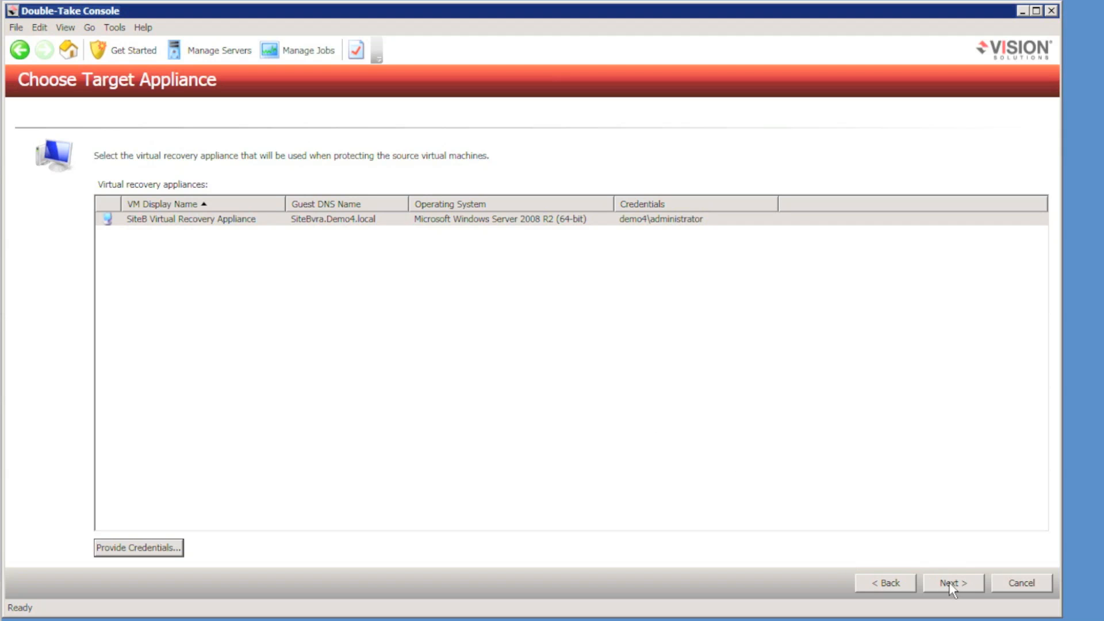
click(952, 583)
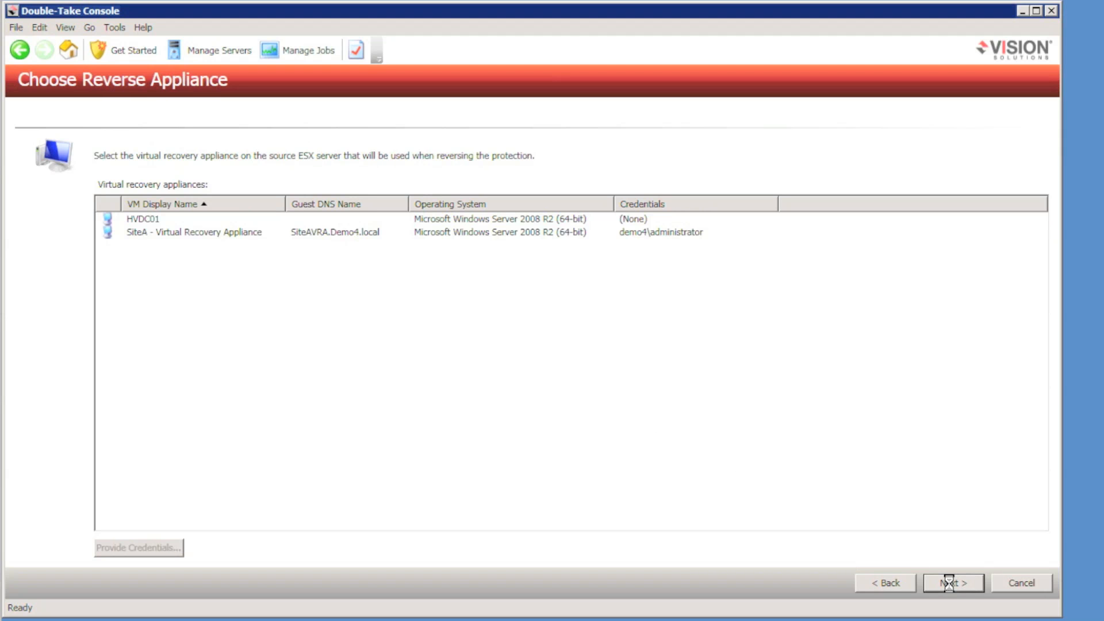
mouse_move(451, 367)
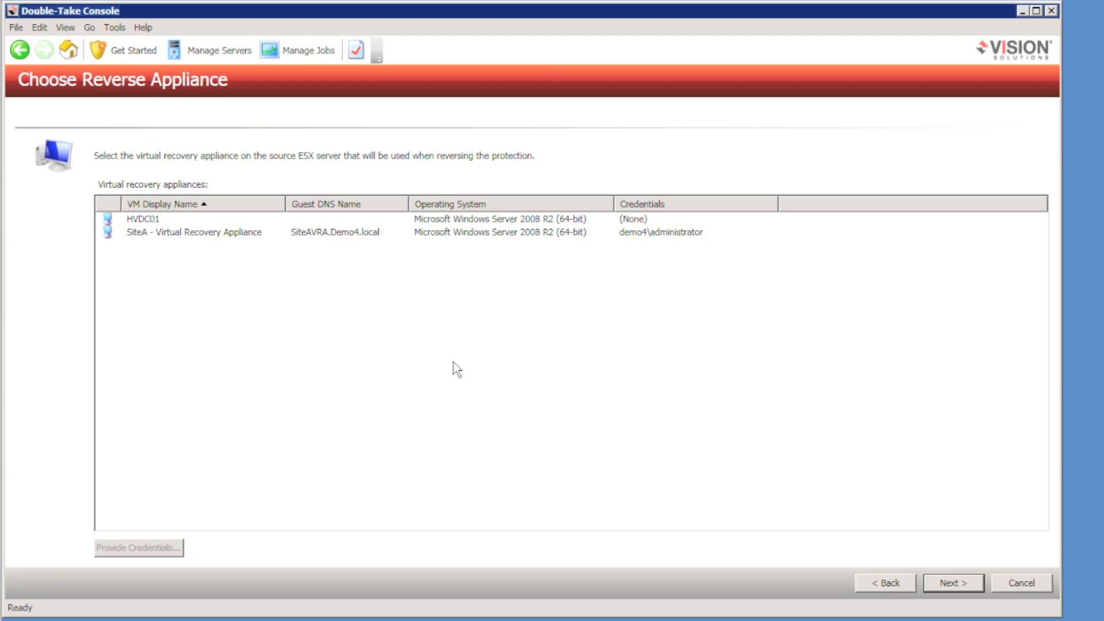
mouse_move(208, 167)
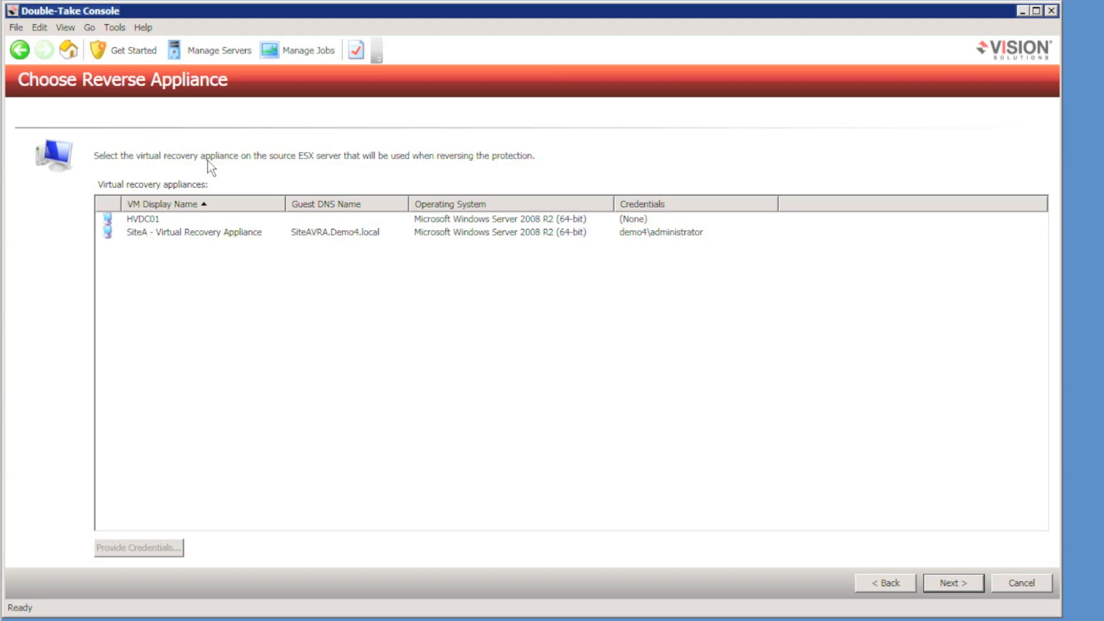
mouse_move(549, 170)
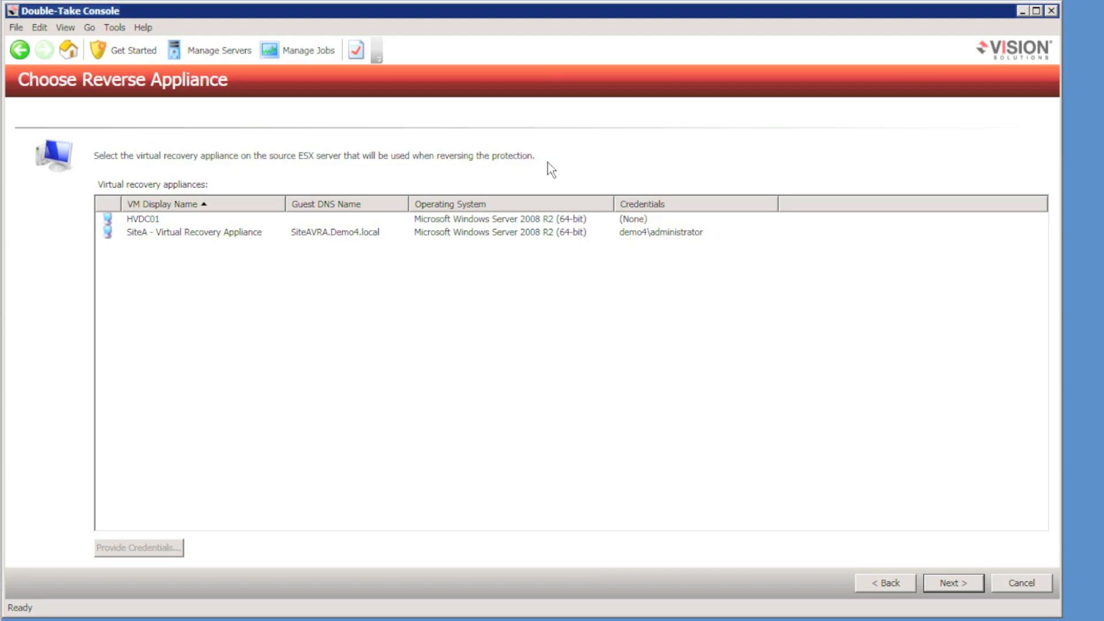
Select the SiteA Virtual Recovery Appliance for reversal, save its credentials and continue to protection options
click(193, 232)
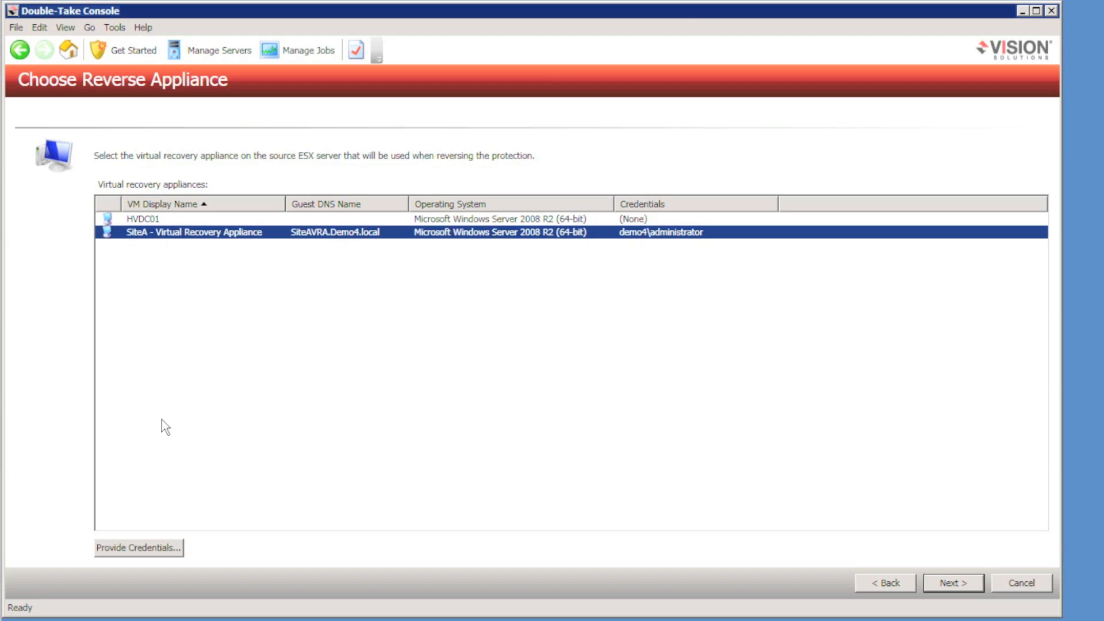
click(138, 548)
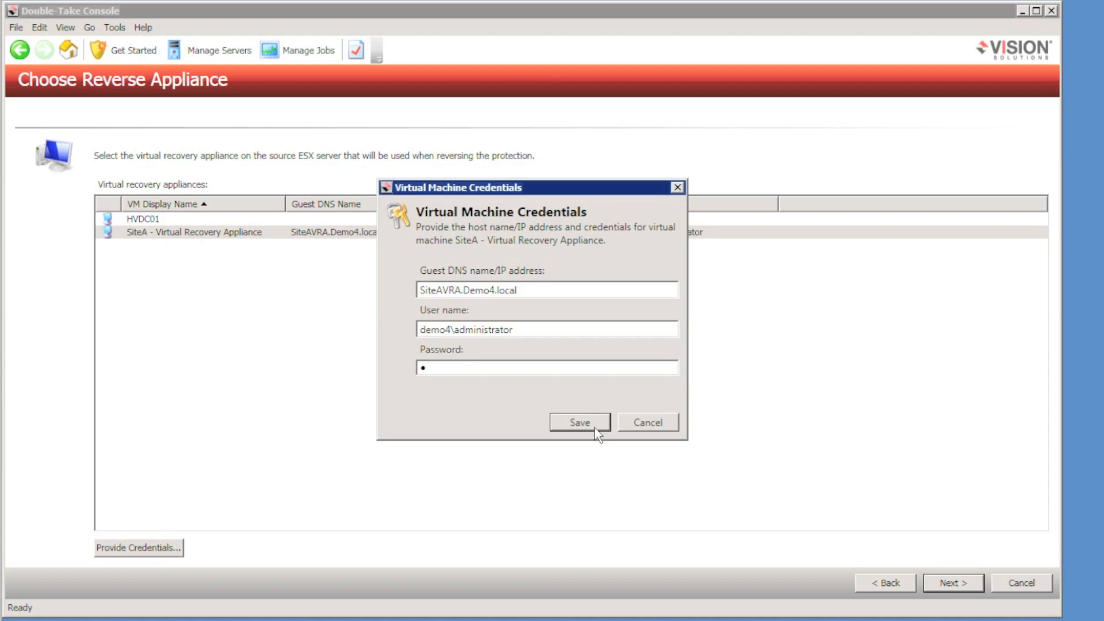
click(579, 421)
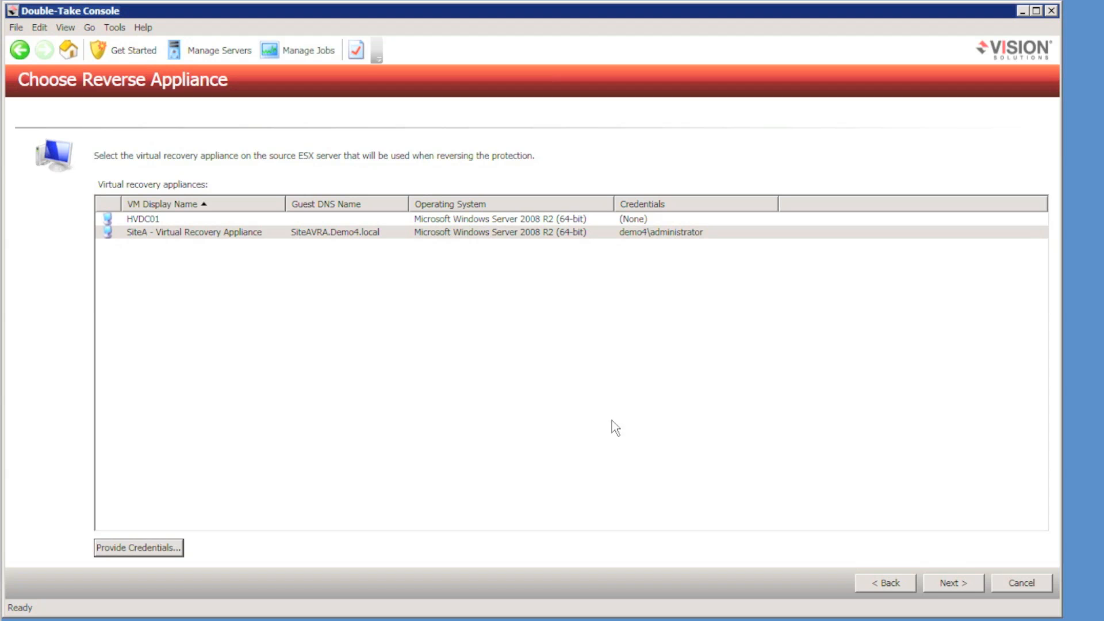
click(967, 583)
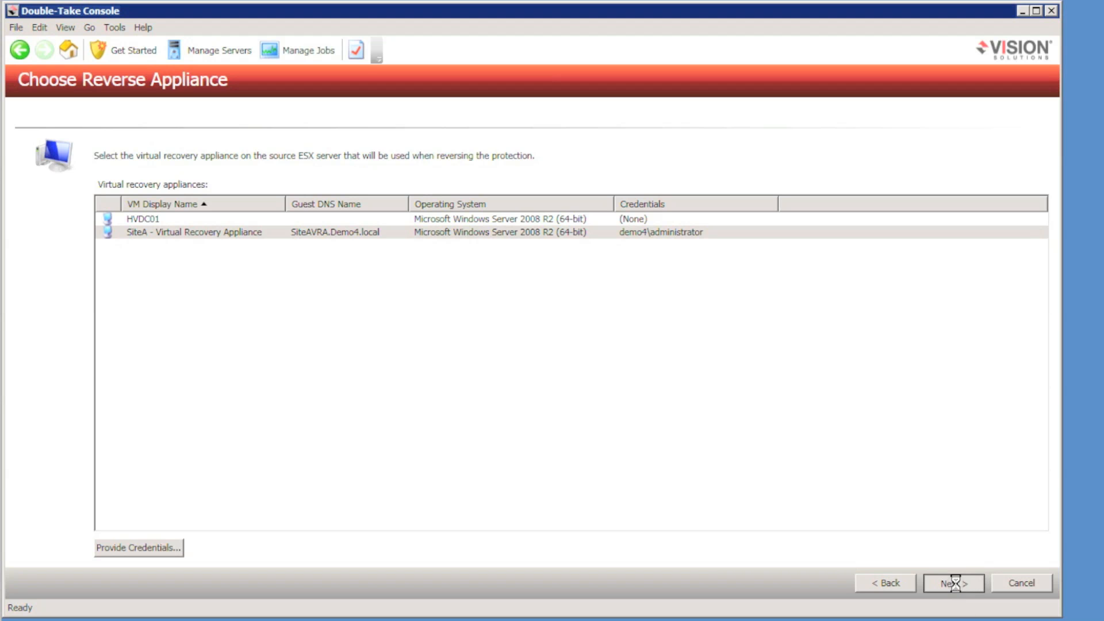
click(961, 598)
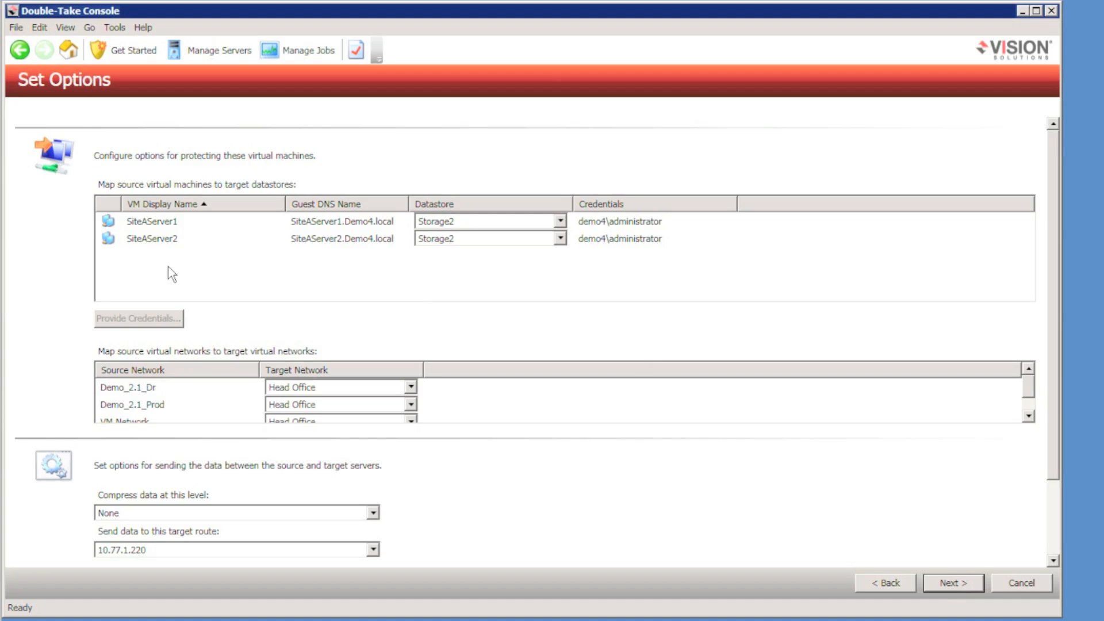
mouse_move(478, 269)
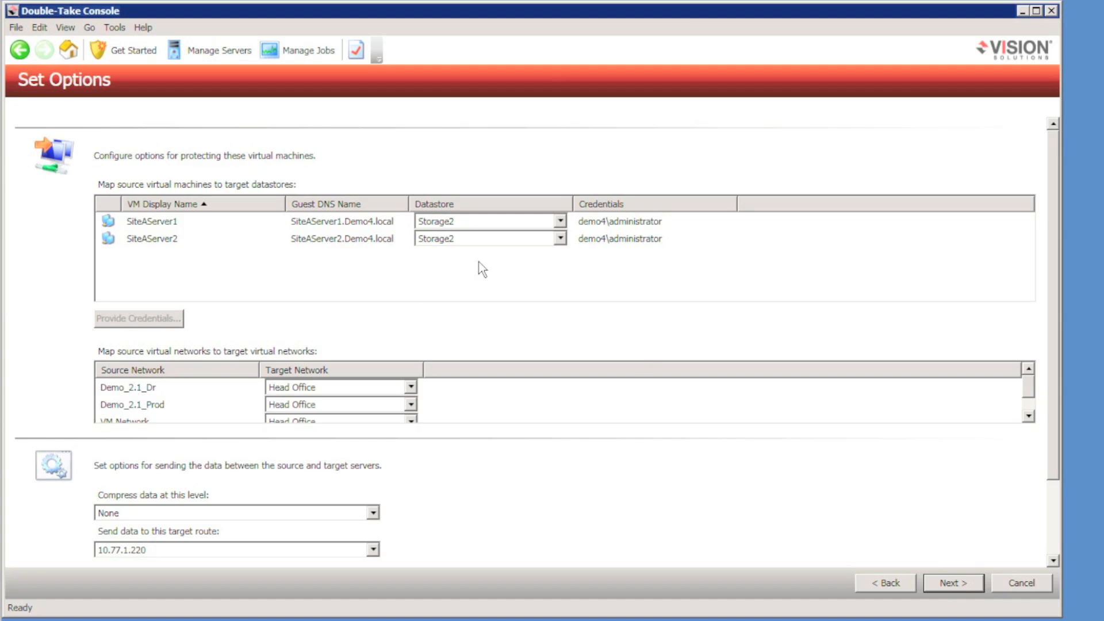
mouse_move(508, 262)
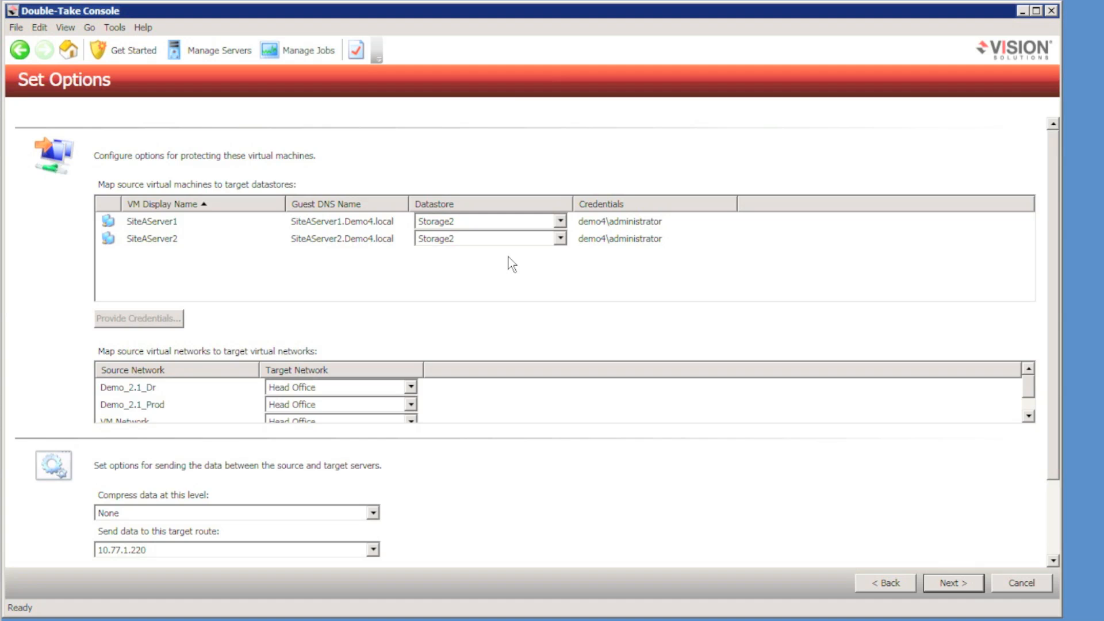
Confirm the SiteAServer2 datastore, map VM Network to the target VM Network, and continue to the summary
click(558, 239)
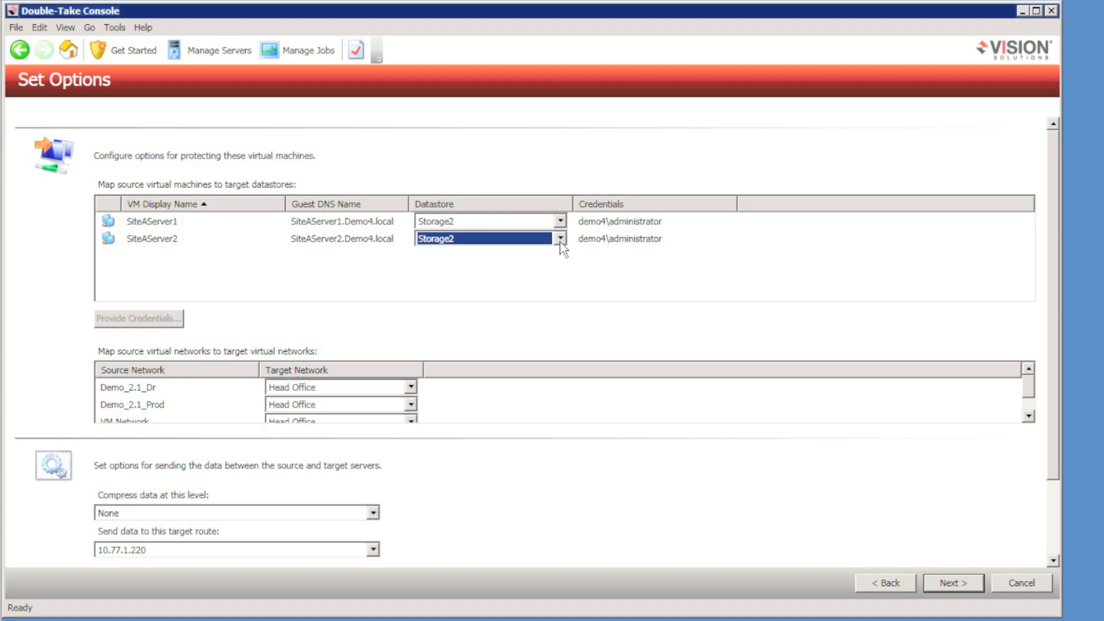
mouse_move(409, 386)
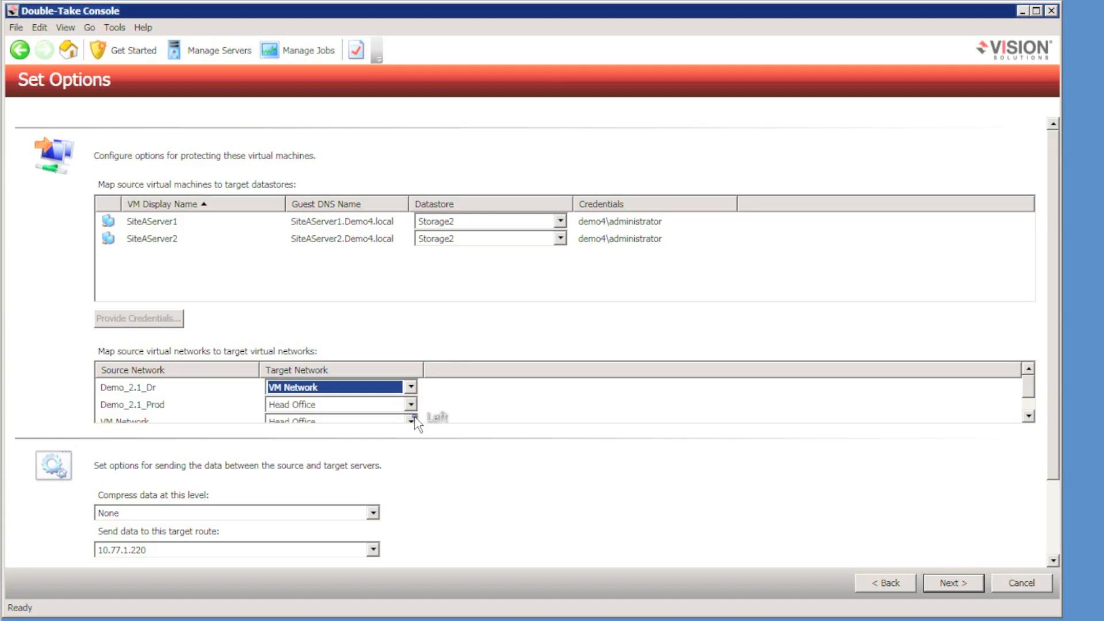
click(410, 420)
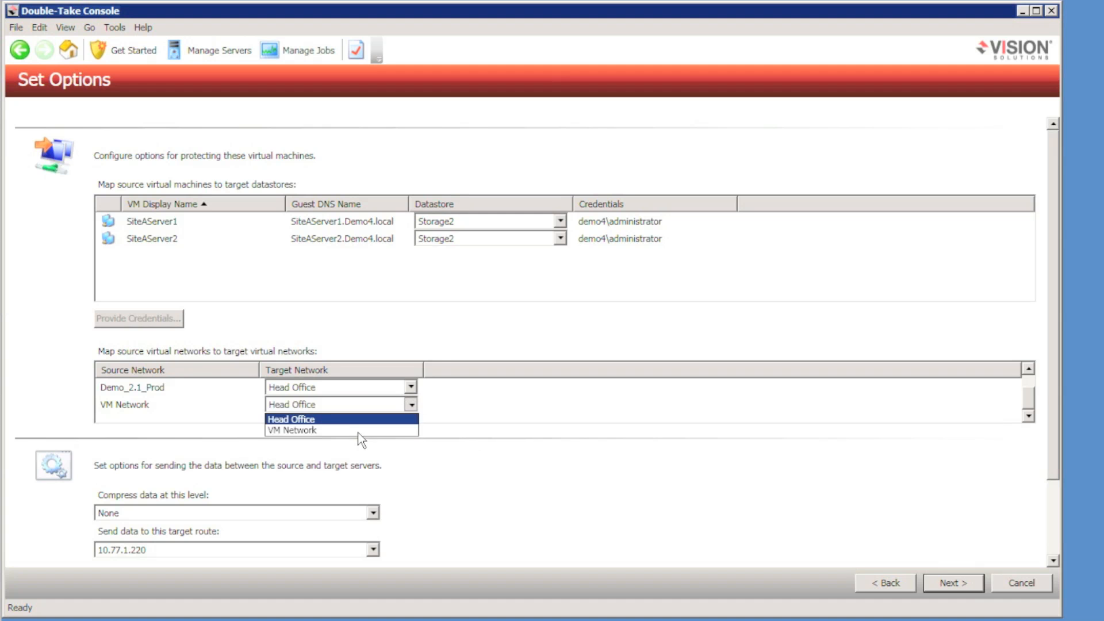
click(292, 430)
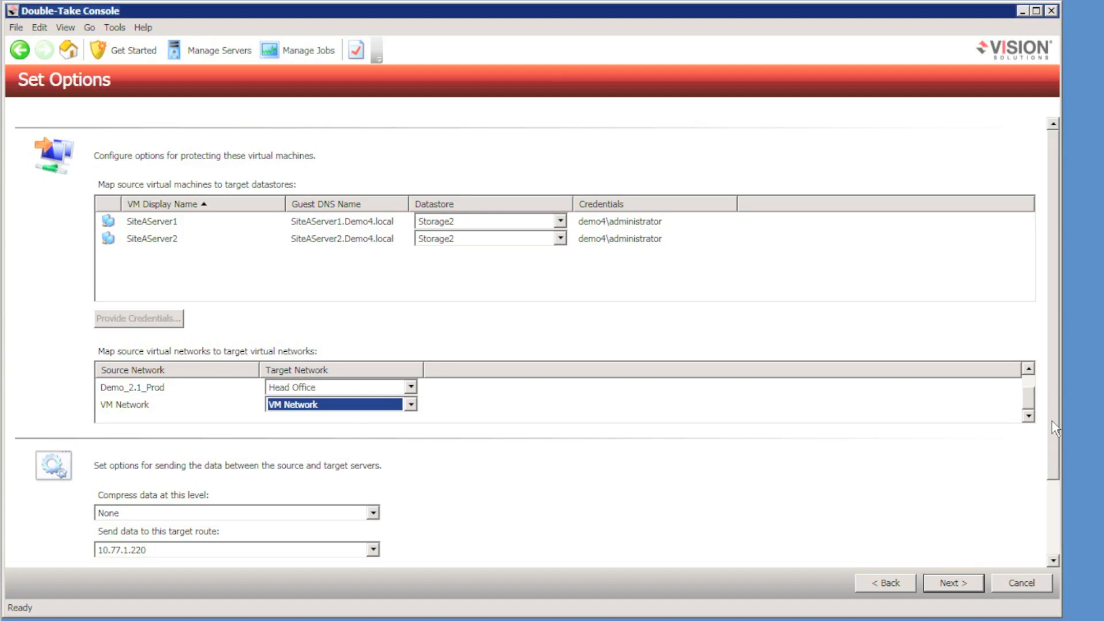
scroll(down, 3)
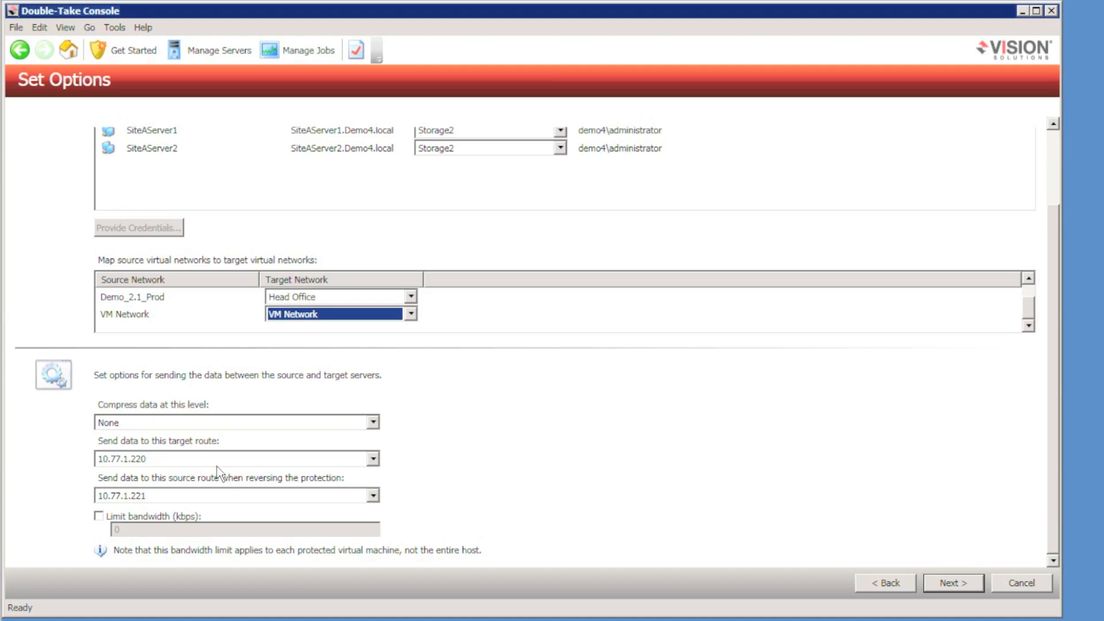
mouse_move(995, 583)
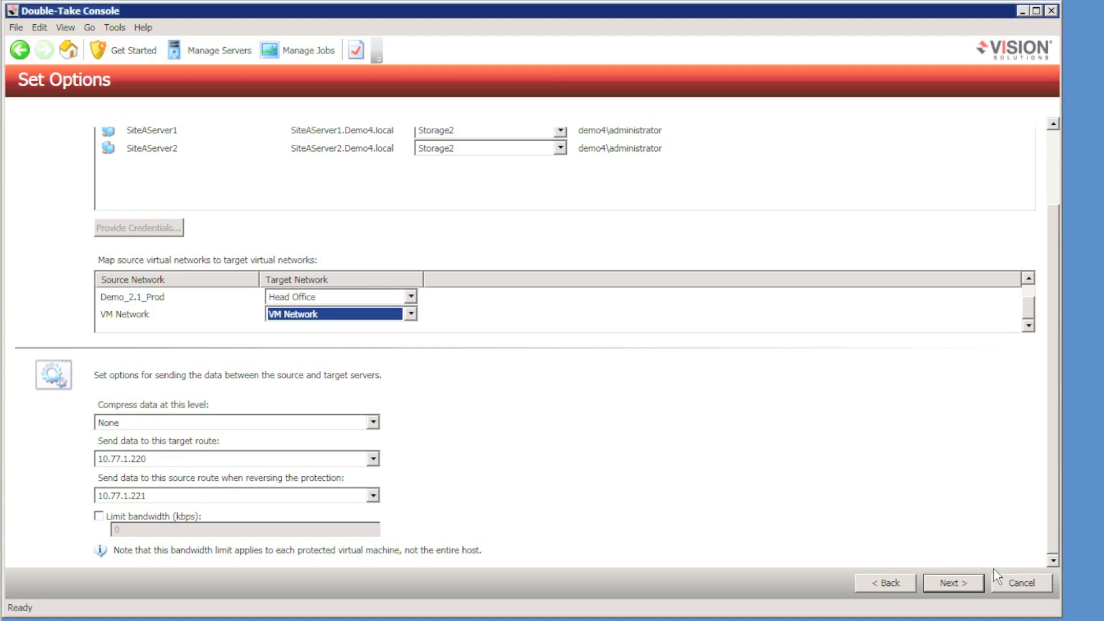
click(952, 598)
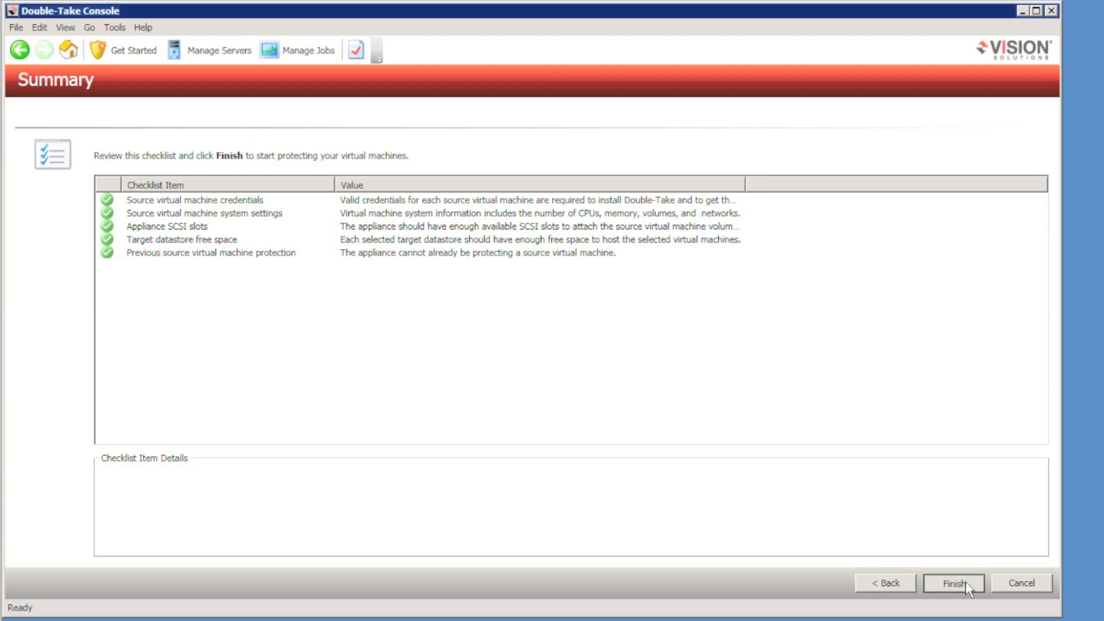
Finish the wizard so SiteAServer1 and SiteAServer2 jobs to 10.77.1.210 start installing Double-Take
click(959, 583)
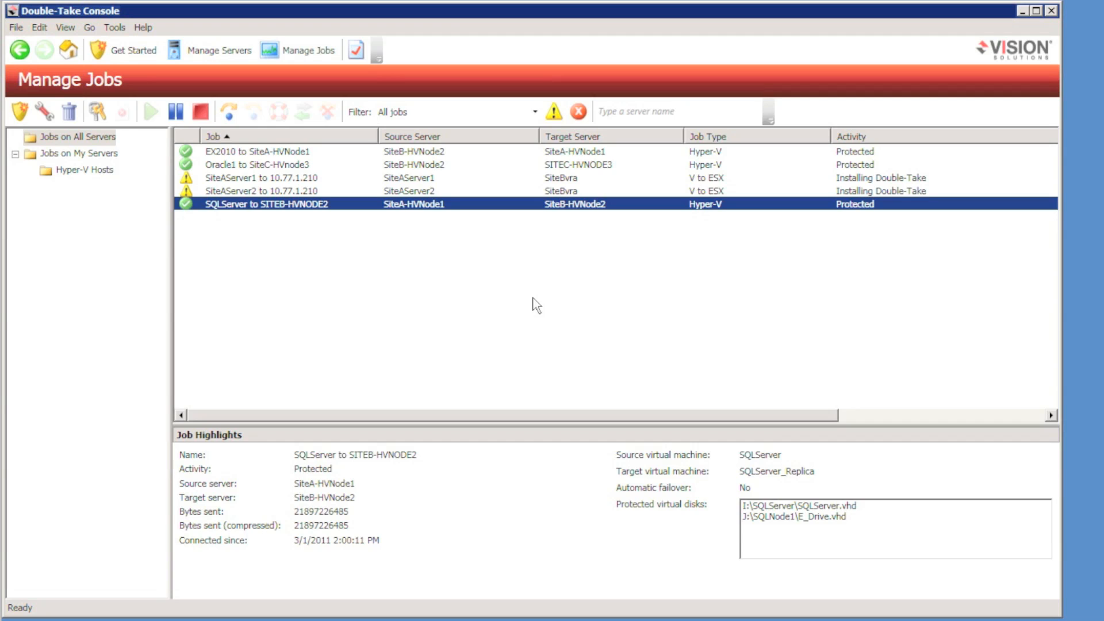
mouse_move(611, 180)
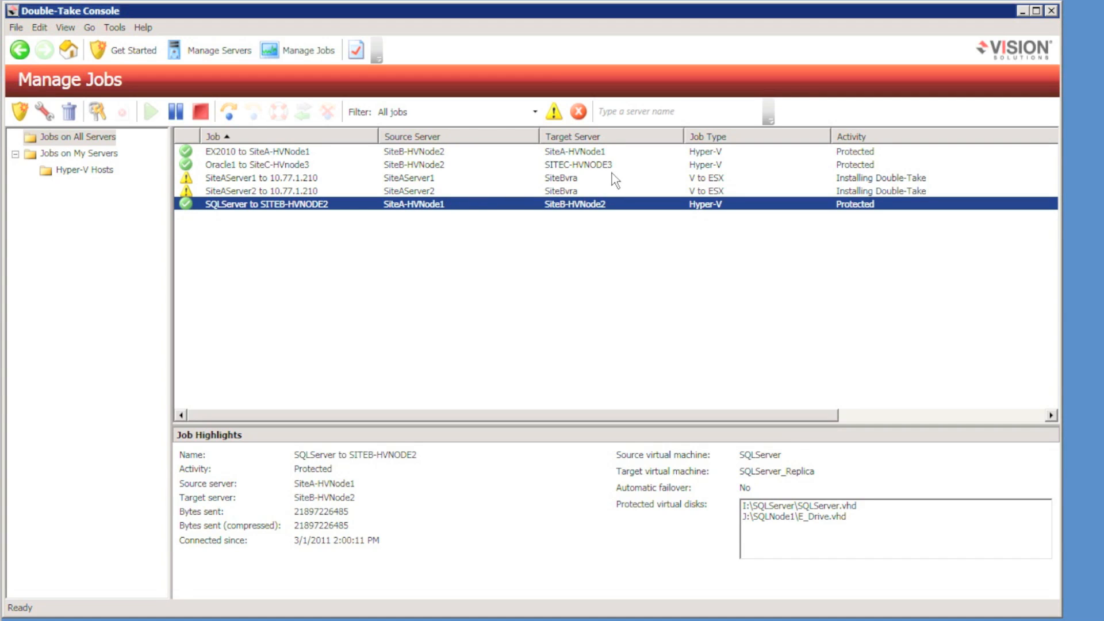
mouse_move(903, 257)
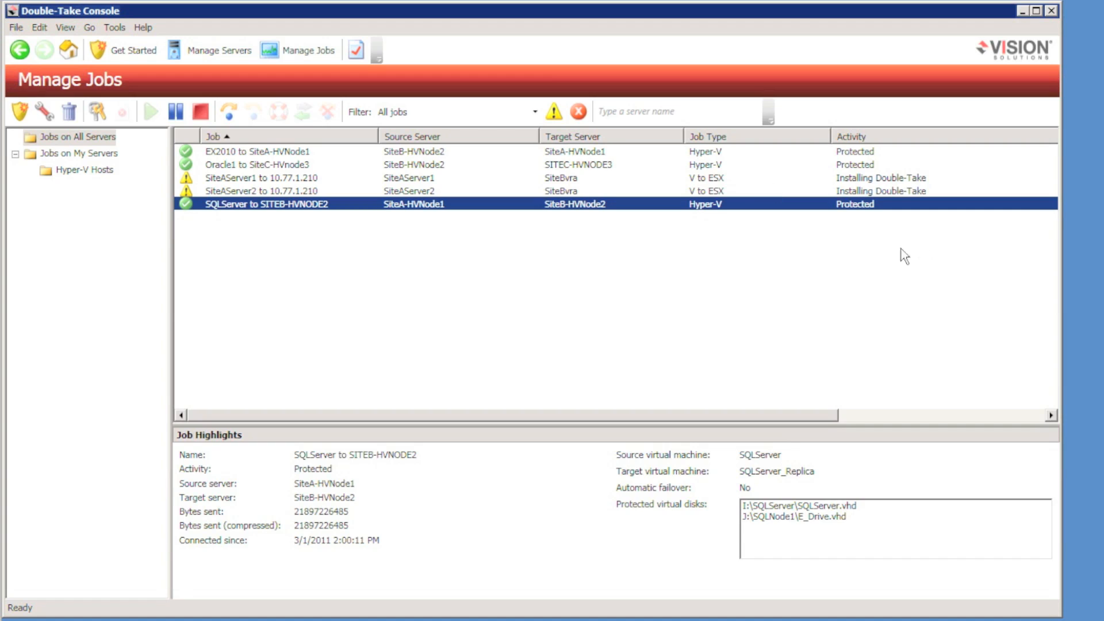
mouse_move(945, 197)
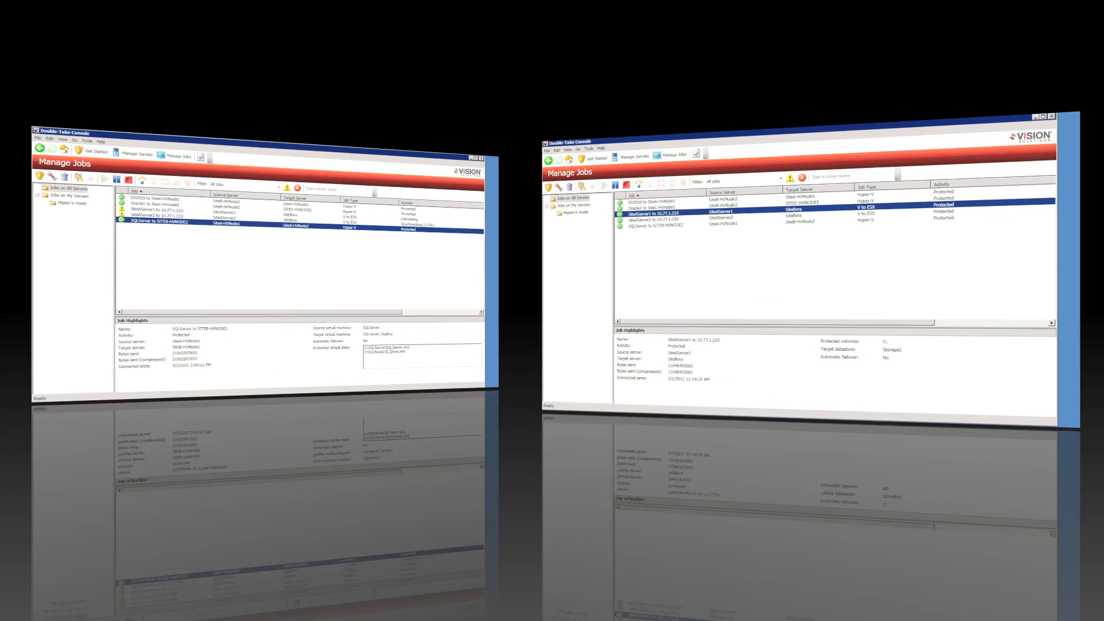
Choose Perform test failover for the SiteAServer1 to 10.77.1.210 job
click(1037, 117)
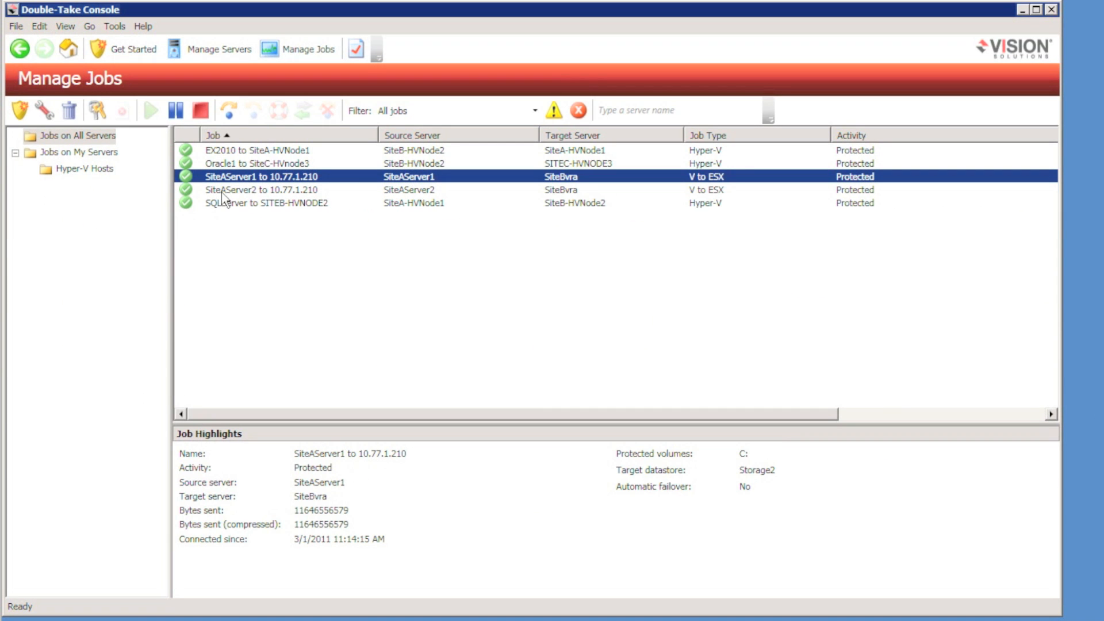
click(227, 109)
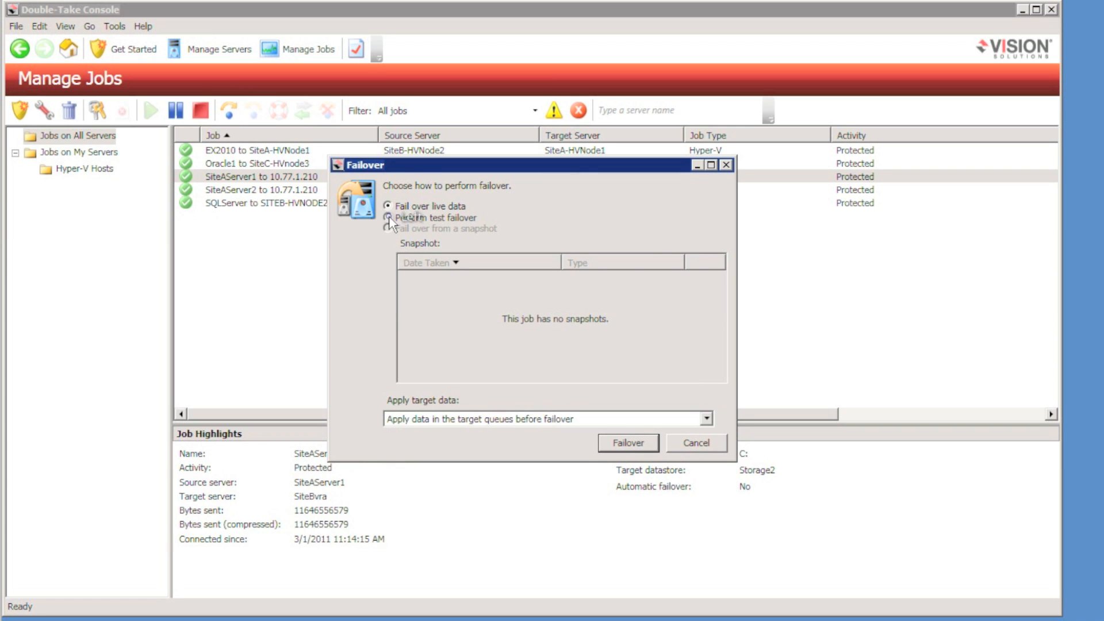
click(696, 443)
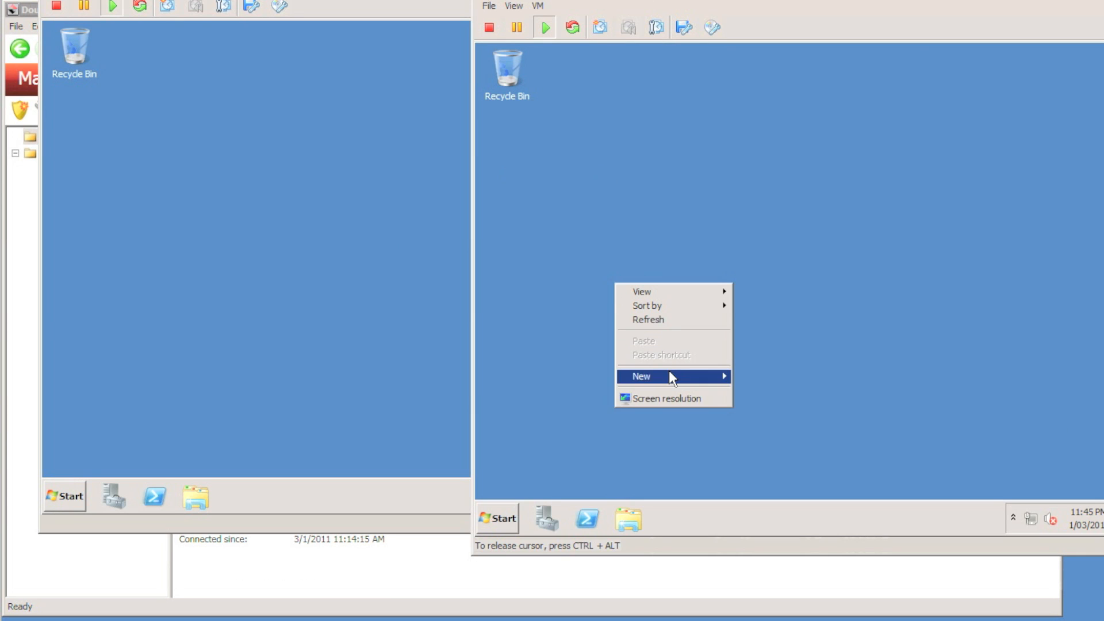
Create a new rich text document named Critical Data on the VM desktops
click(787, 446)
text(Critical Data)
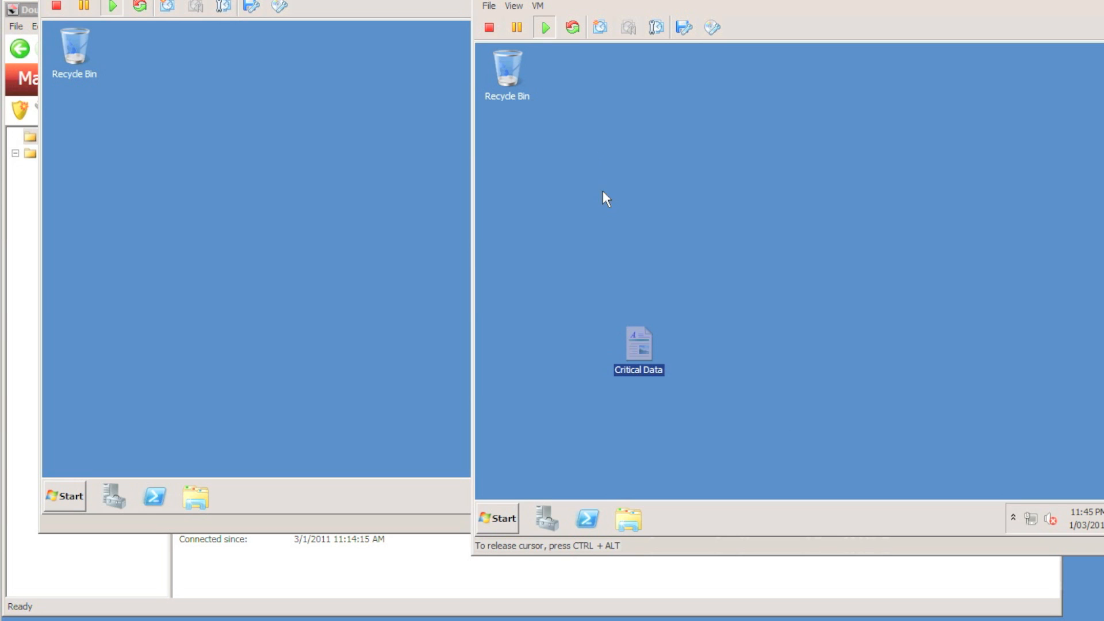
click(541, 6)
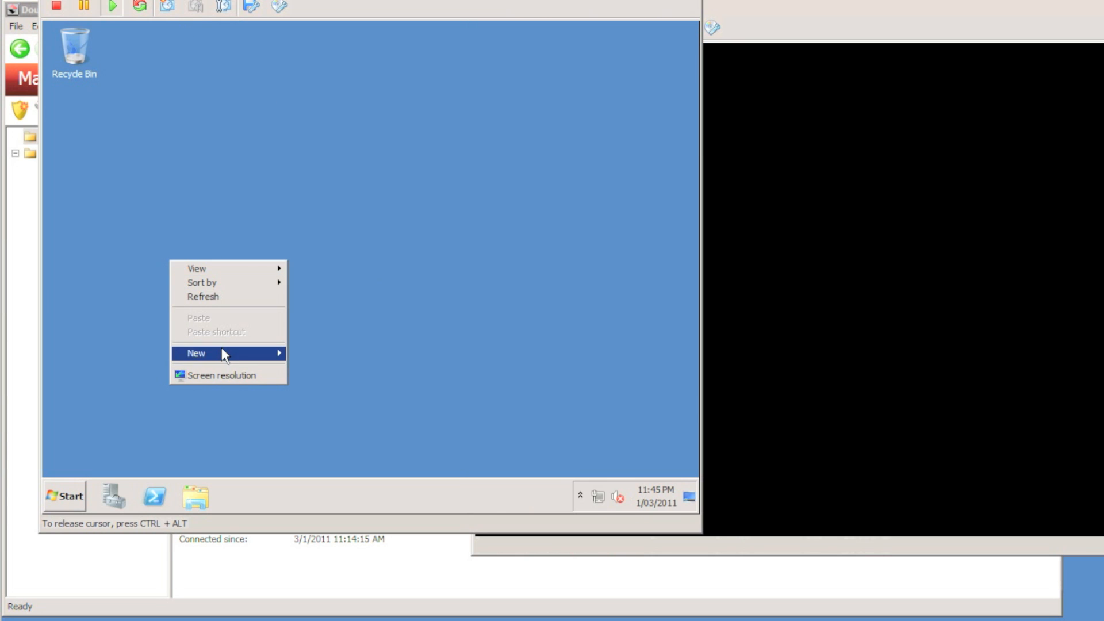
click(195, 353)
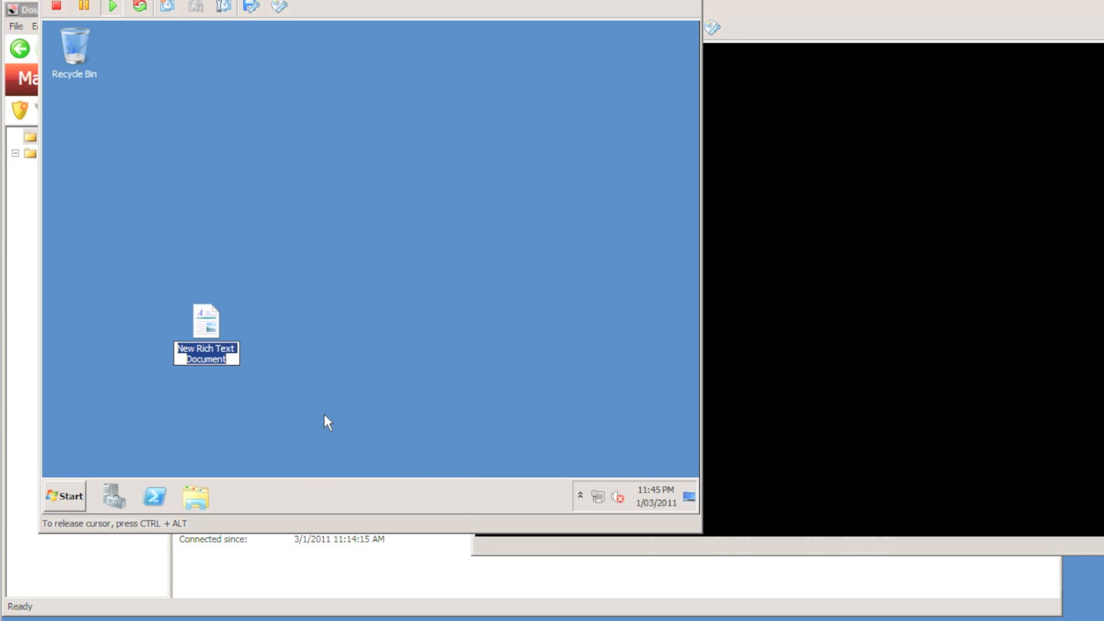
text(Critical)
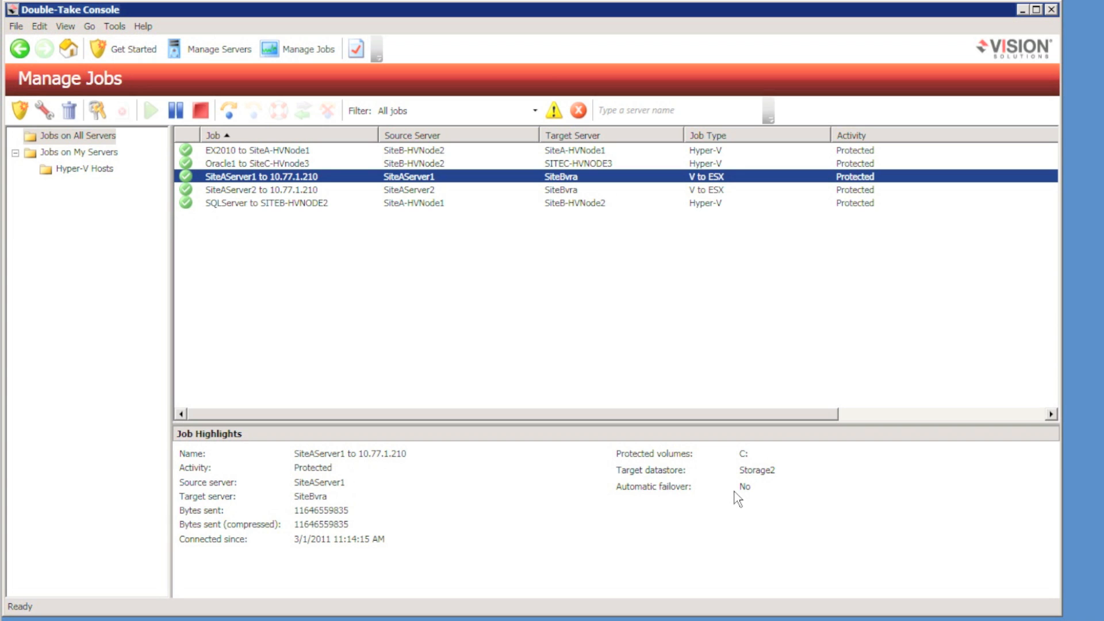
Fail over both SiteAServer jobs on live data so they show Failed Over
click(228, 108)
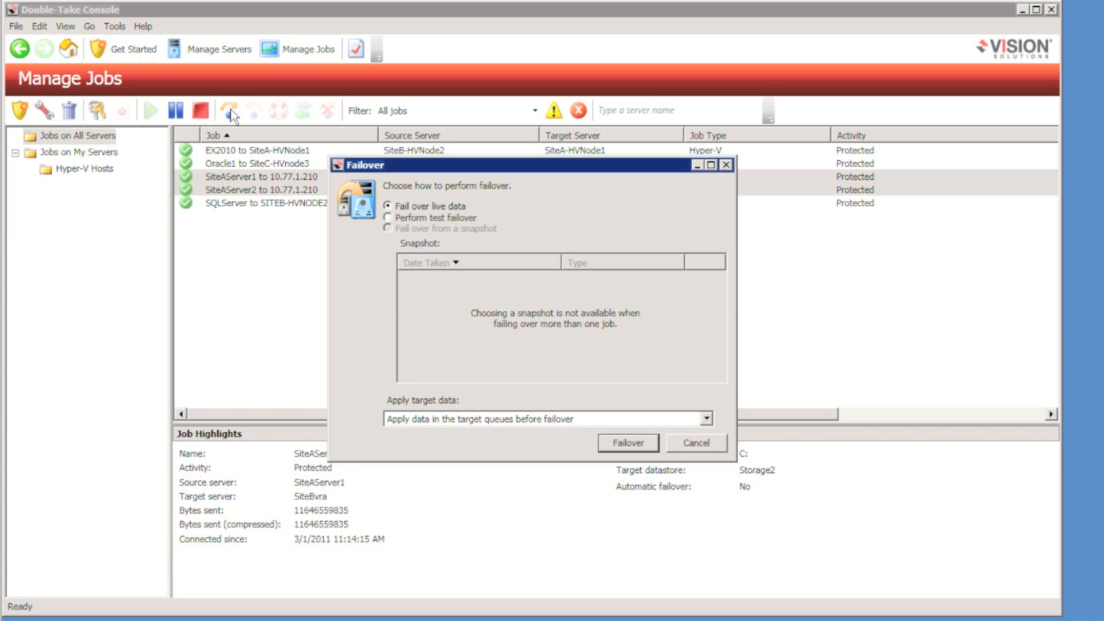
click(627, 443)
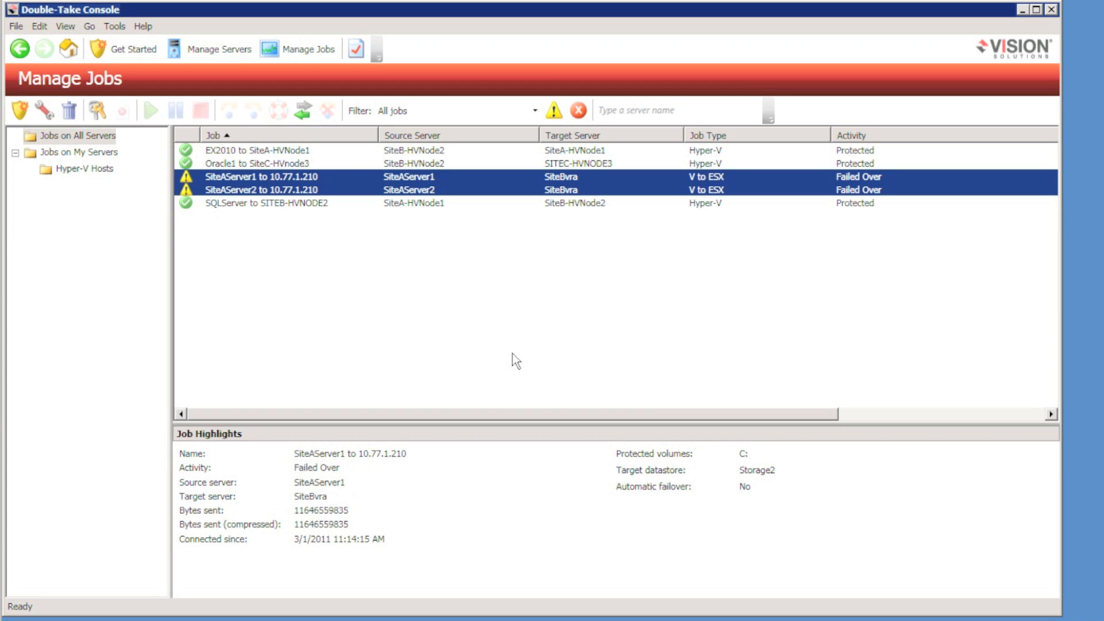
mouse_move(496, 508)
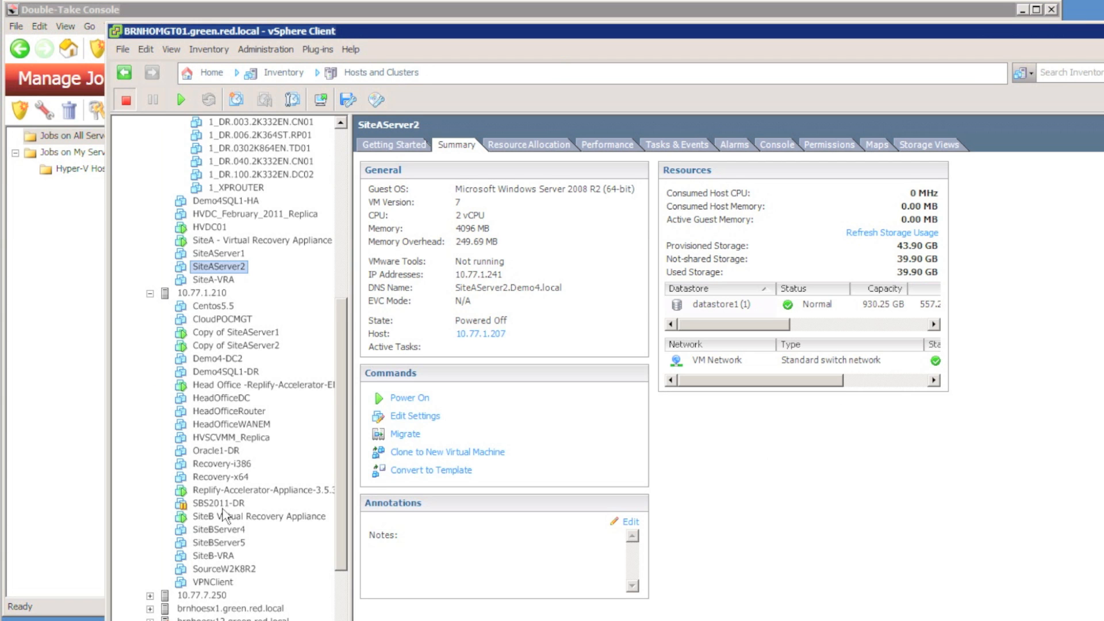
Open the console of Copy of SiteAServer1 and log on to see Critical Data on its desktop
right_click(236, 331)
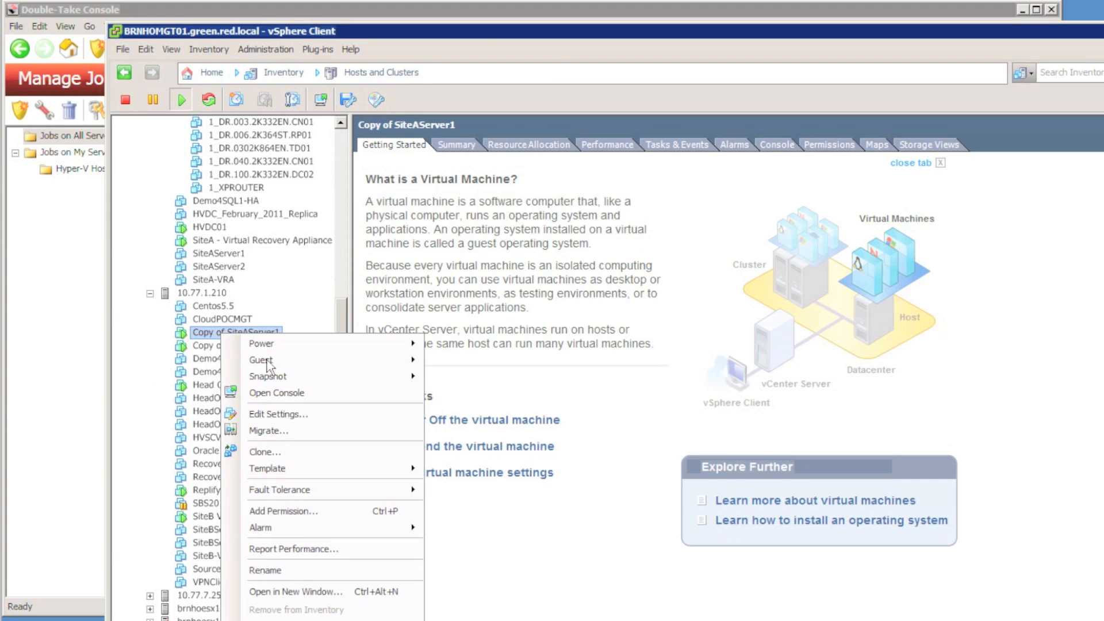
click(276, 393)
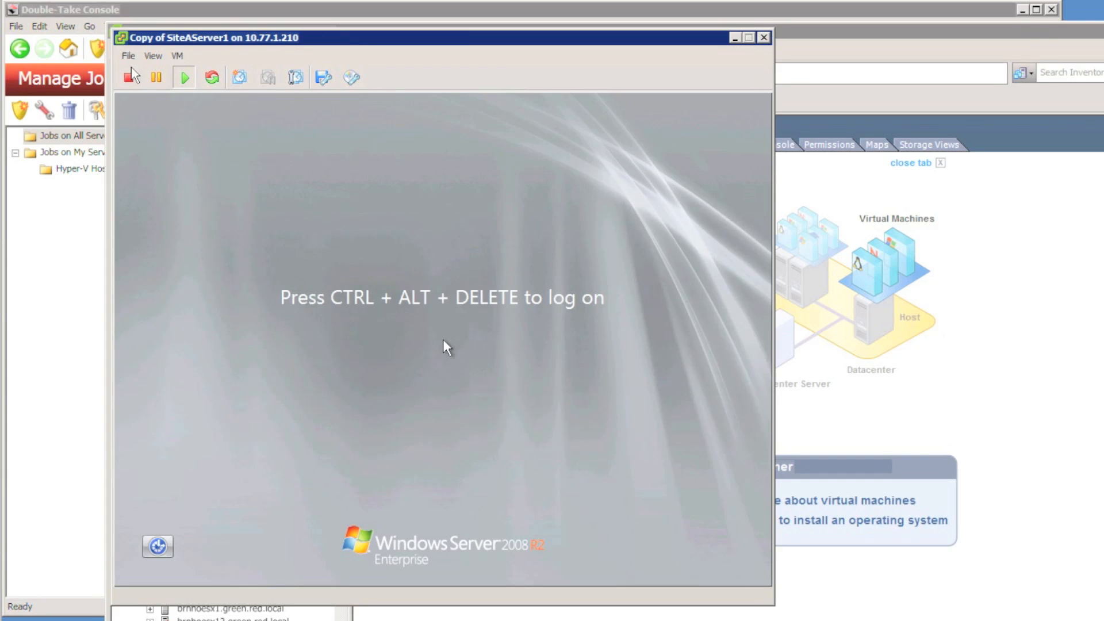
key(ctrl+alt+delete)
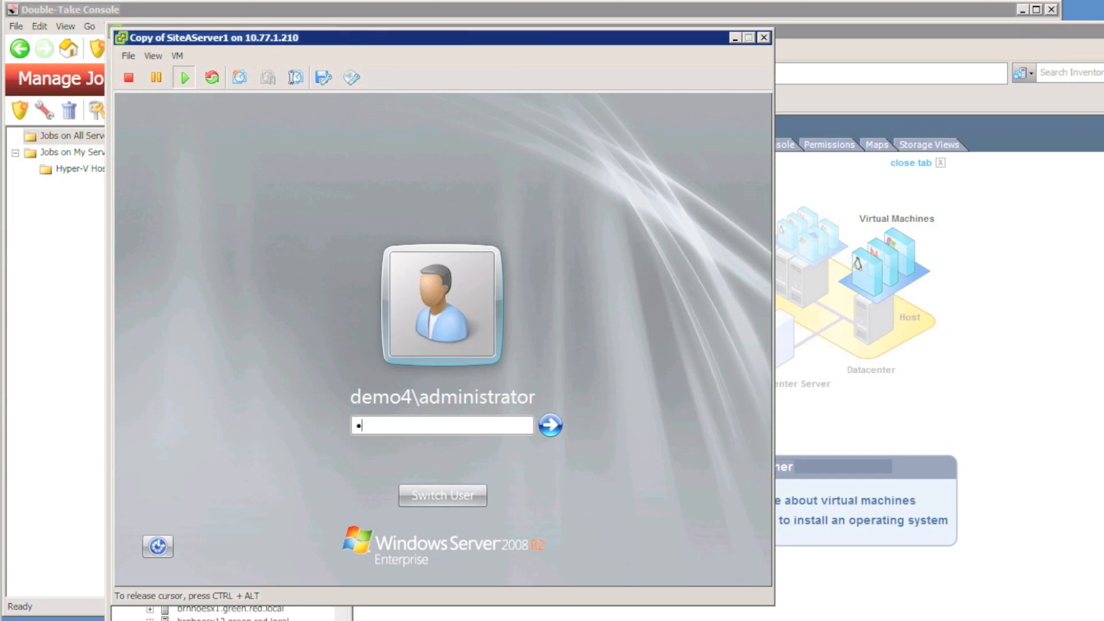
click(555, 425)
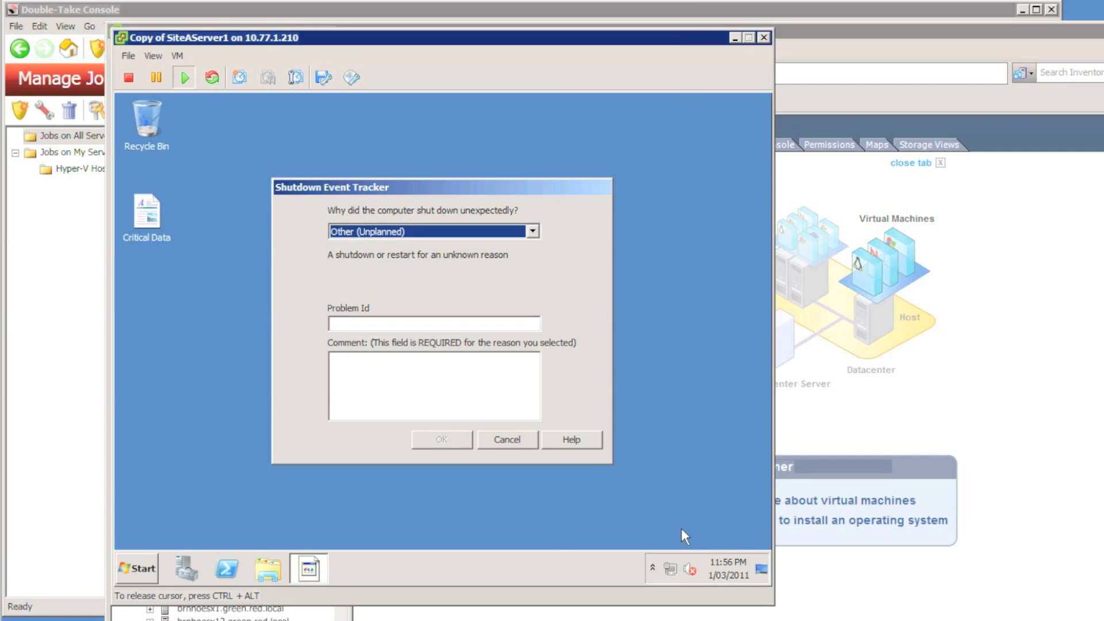
click(507, 439)
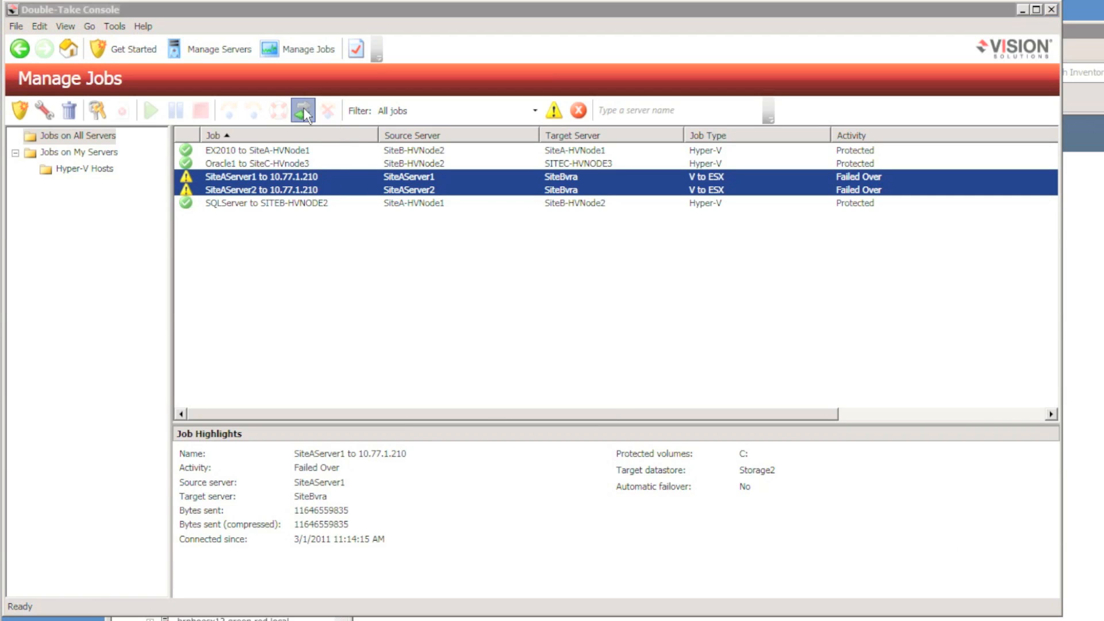
Reverse protection for both failed-over jobs so they replicate toward SiteAVRA and show Protected
click(301, 111)
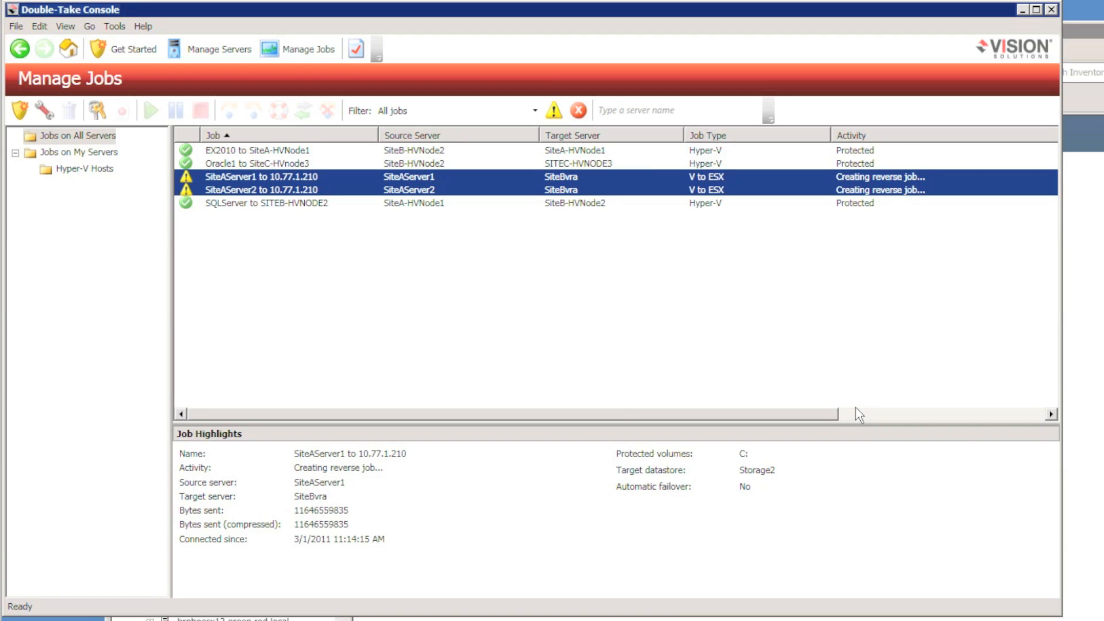
click(267, 203)
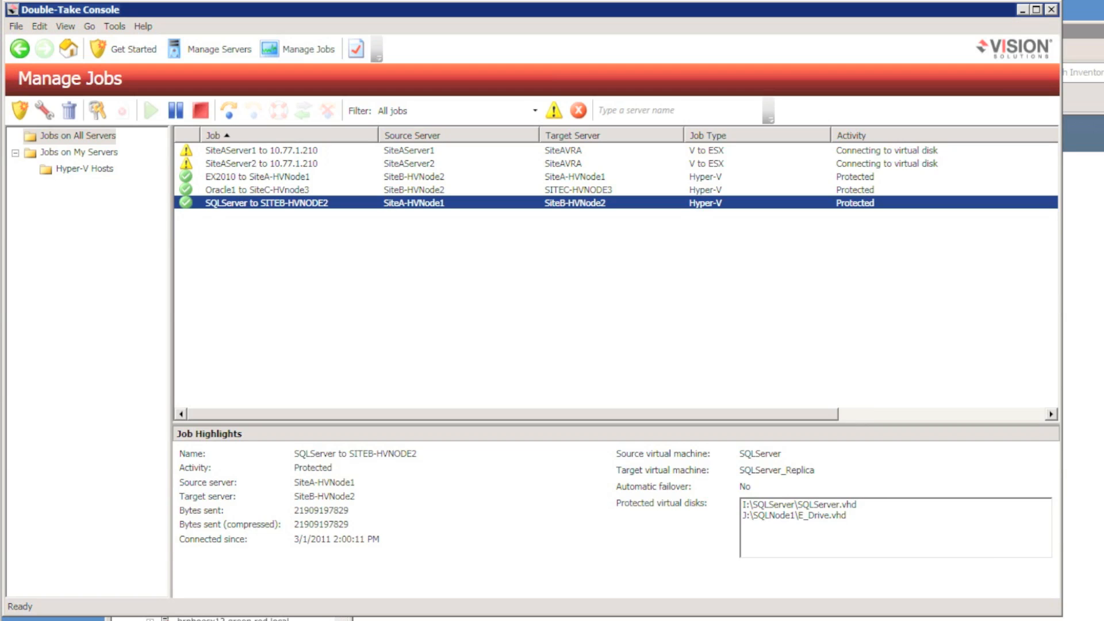
mouse_move(97, 538)
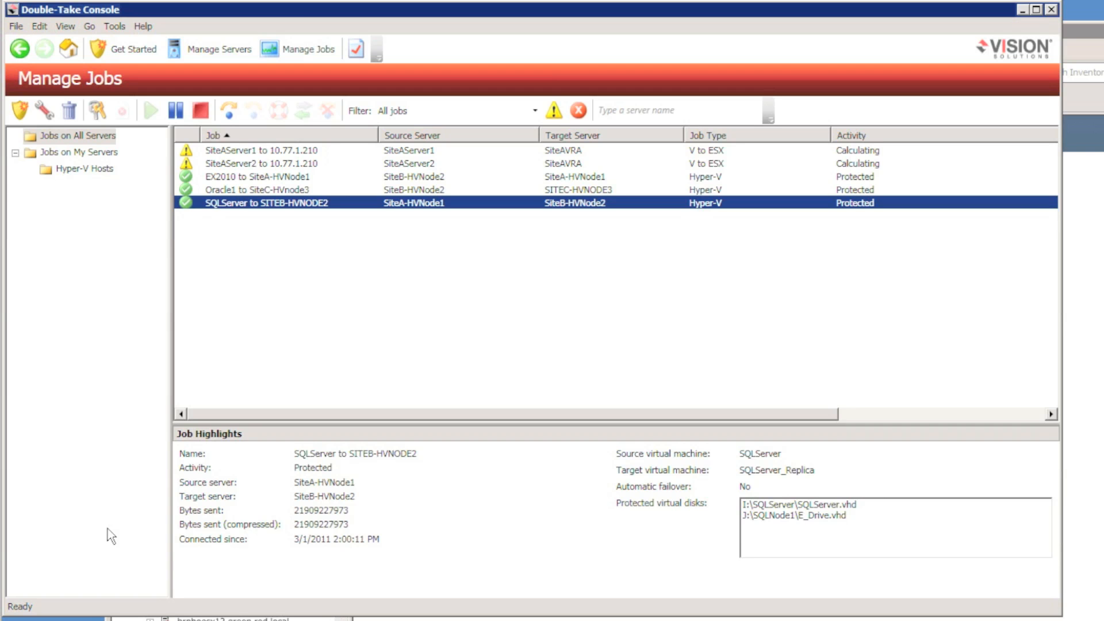
click(263, 152)
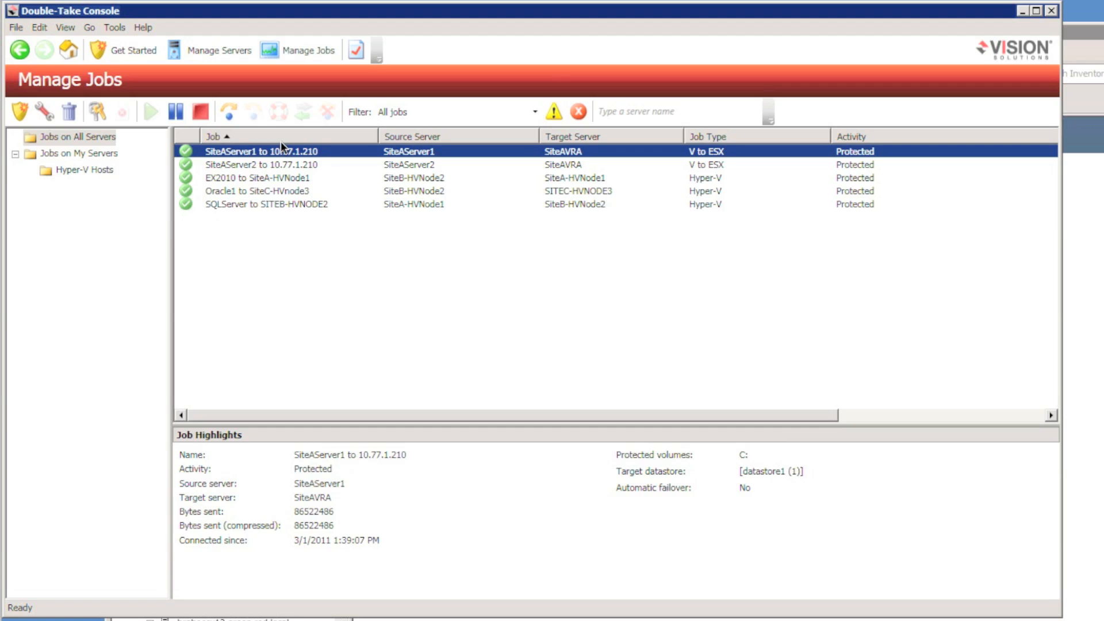
mouse_move(223, 111)
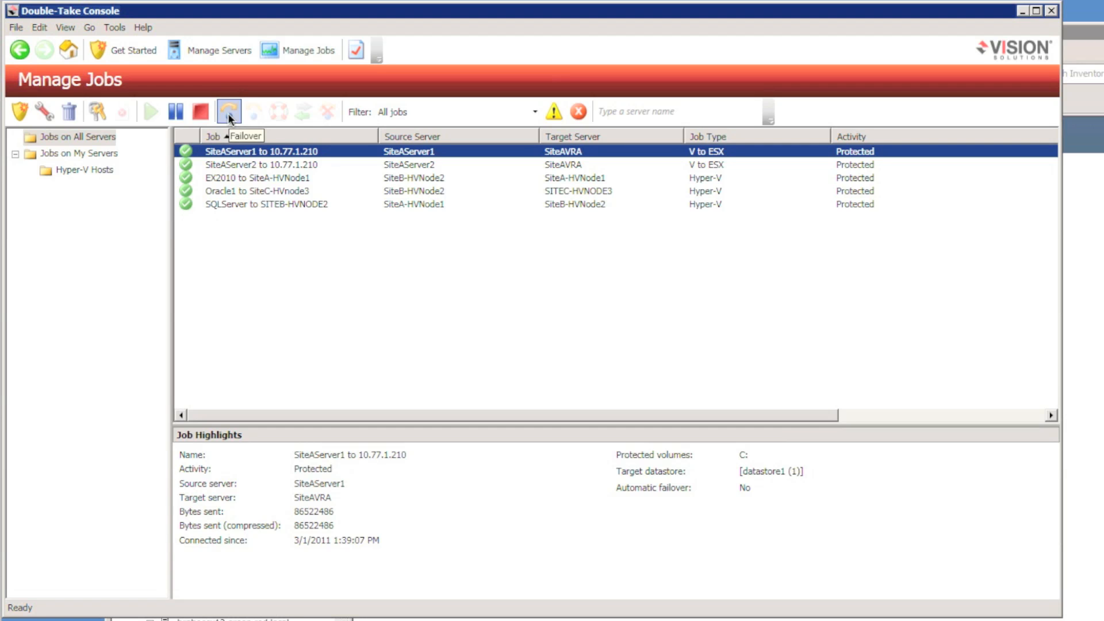
Fail over the SiteAServer1 to 10.77.1.210 job on live data
click(226, 112)
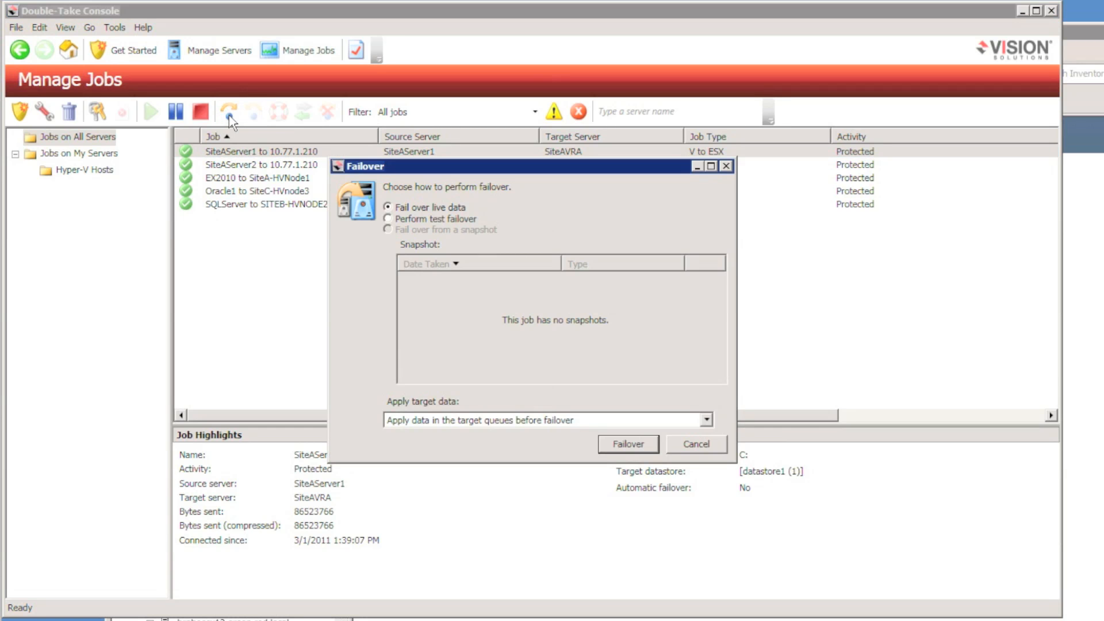
mouse_move(632, 404)
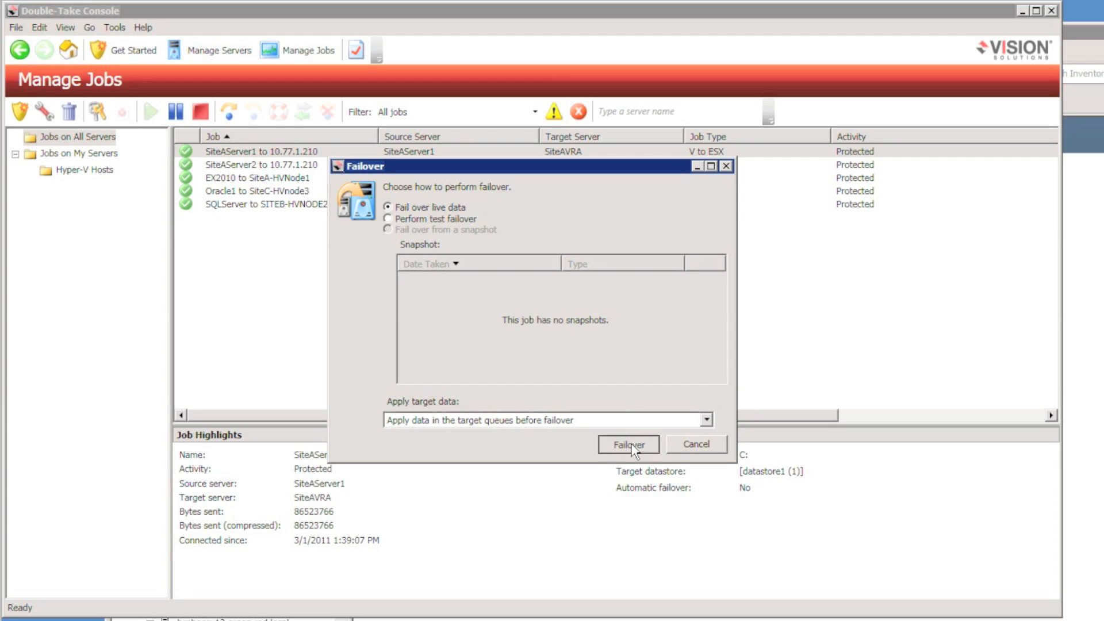
click(628, 444)
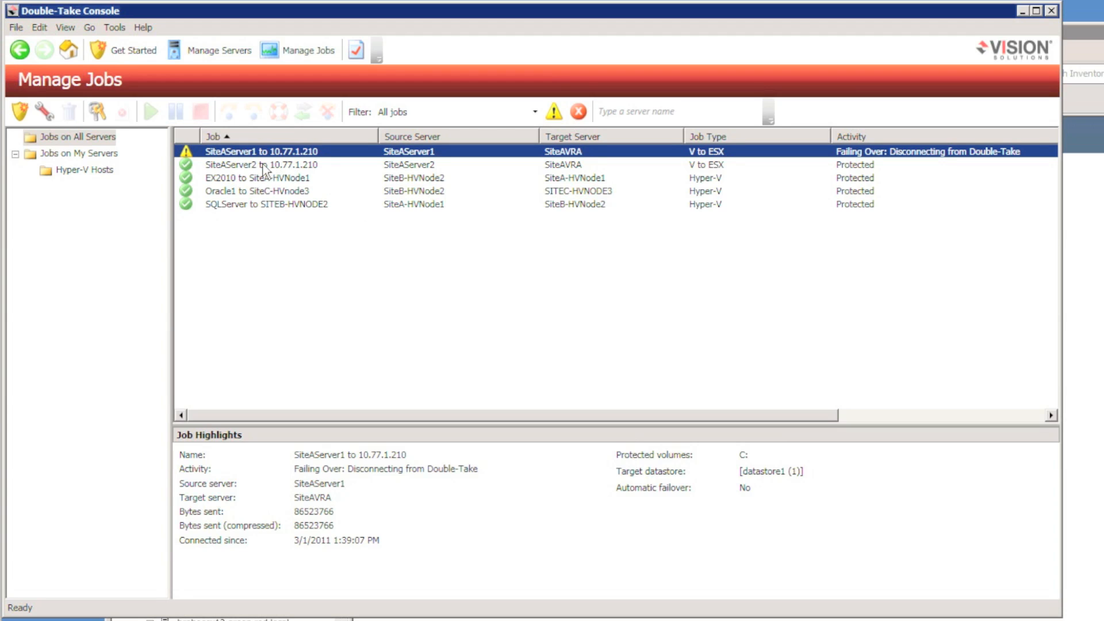
Start a test failover, not live, of the SiteAServer2 to 10.77.1.210 job
click(258, 164)
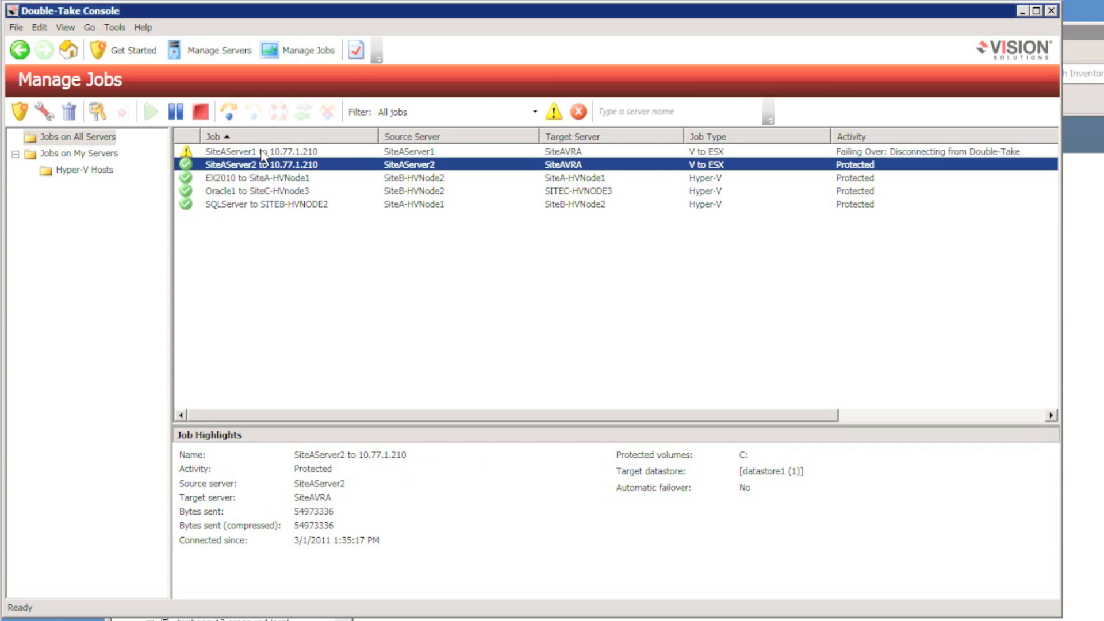
click(222, 111)
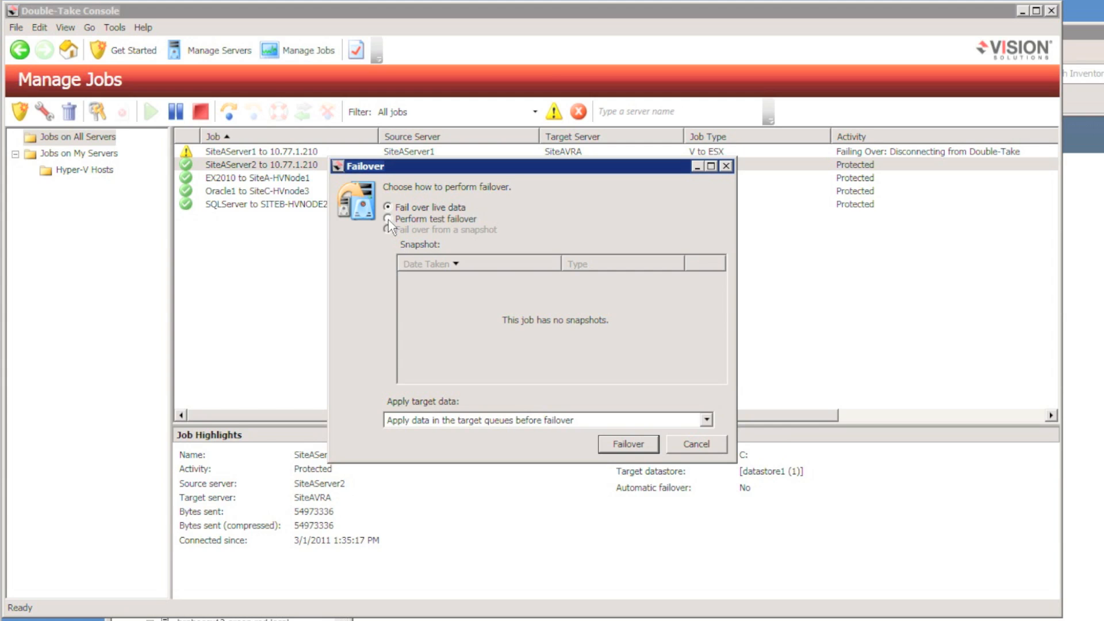
click(387, 218)
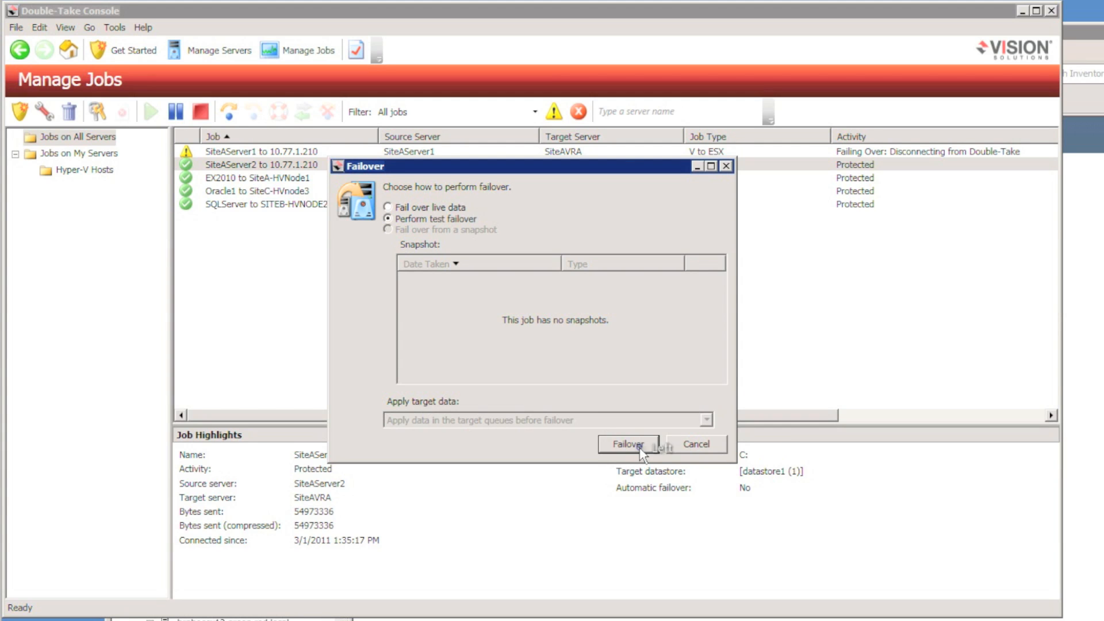
click(626, 442)
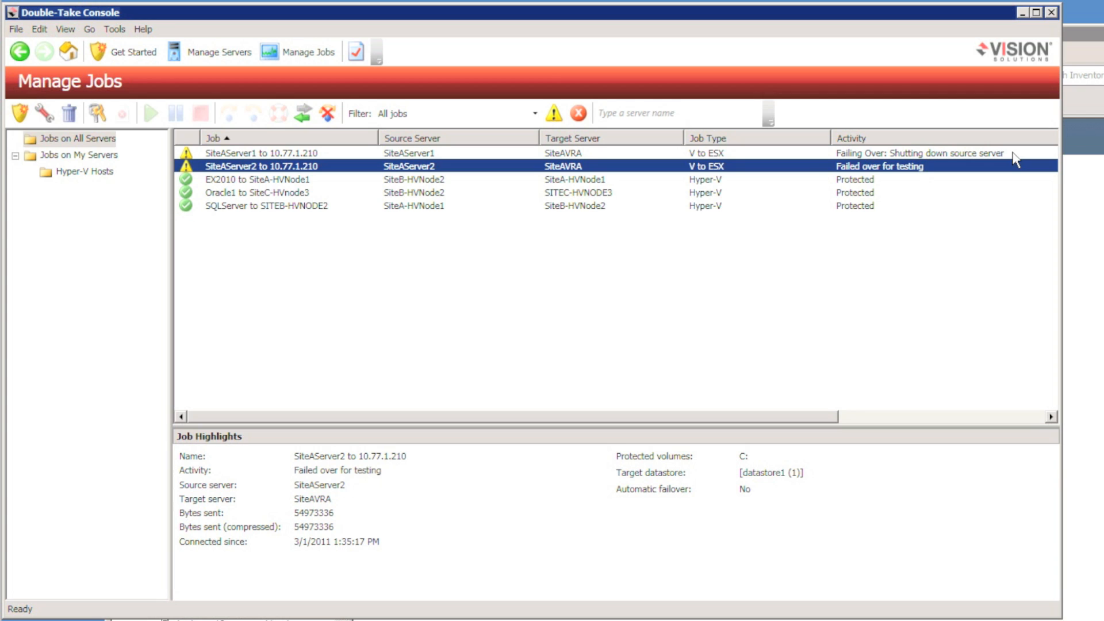
mouse_move(352, 168)
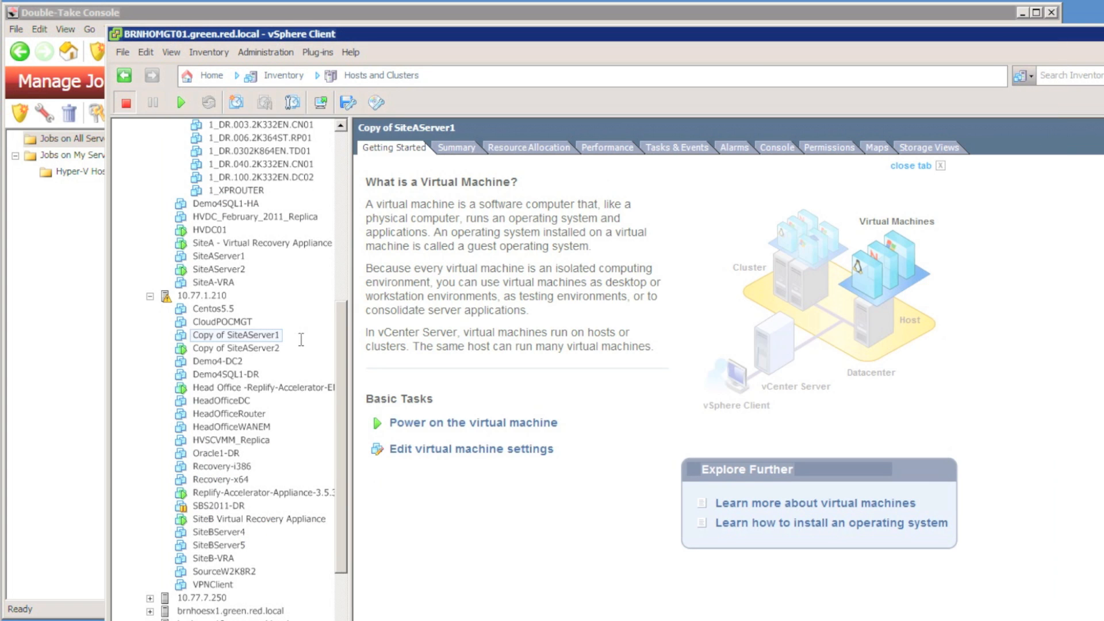
View the SiteAServer2 and test-copy consoles, log into SiteAServer2 and dismiss Server Manager
click(226, 439)
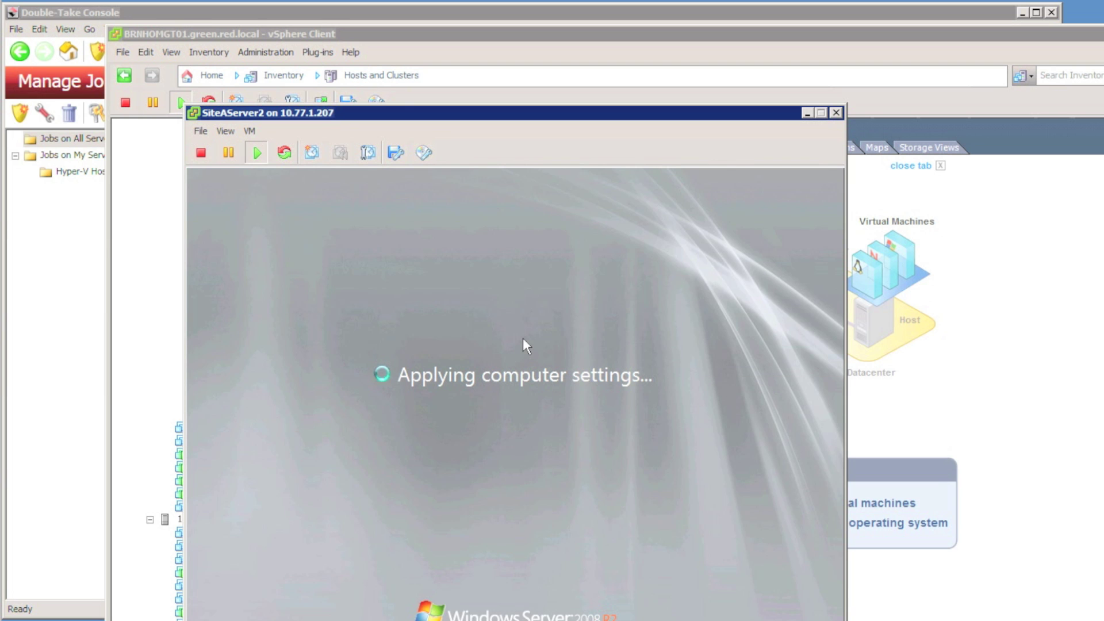
click(250, 131)
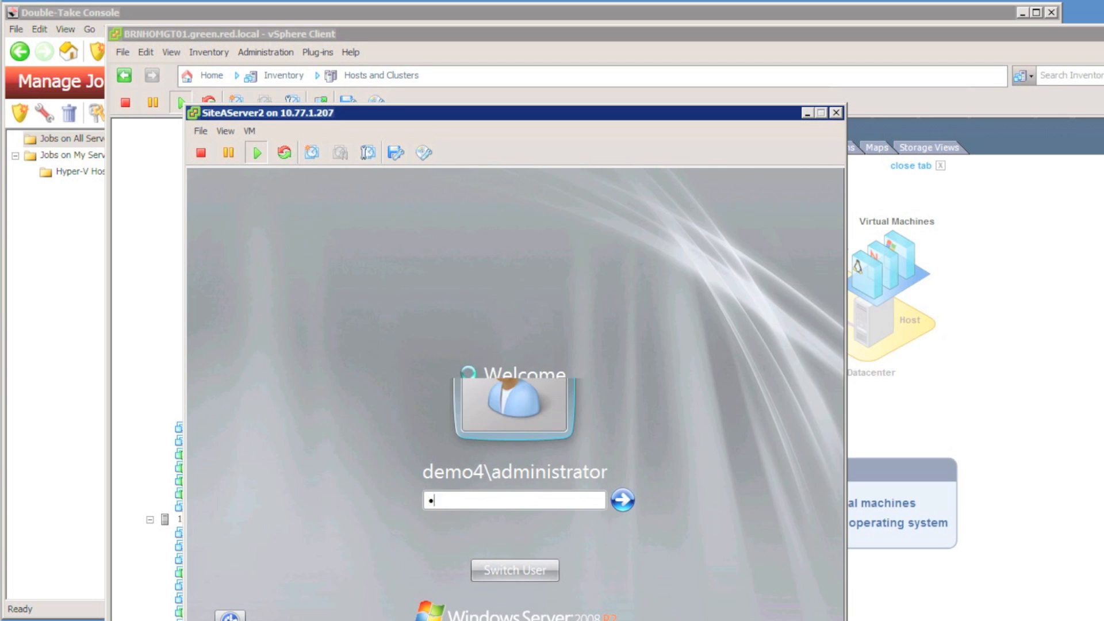
click(623, 498)
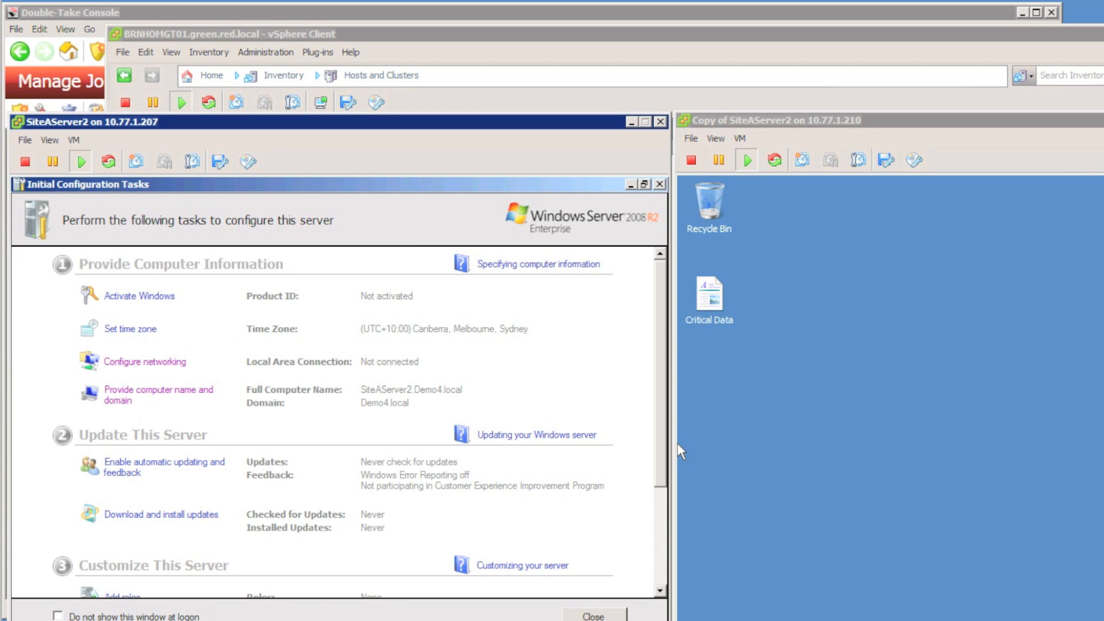
mouse_move(18, 184)
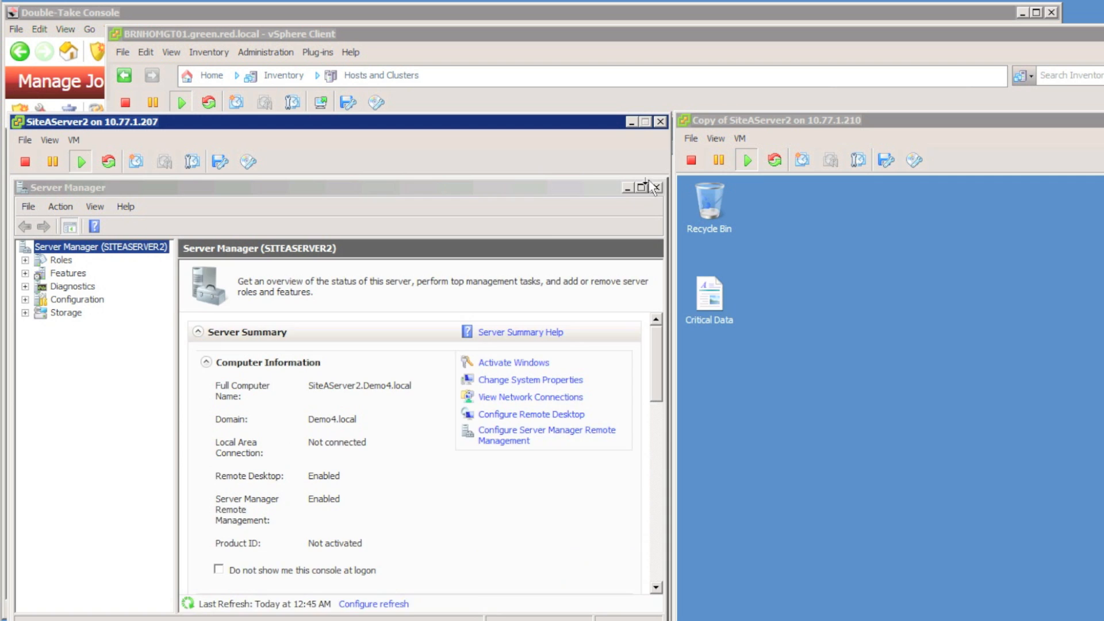
click(655, 186)
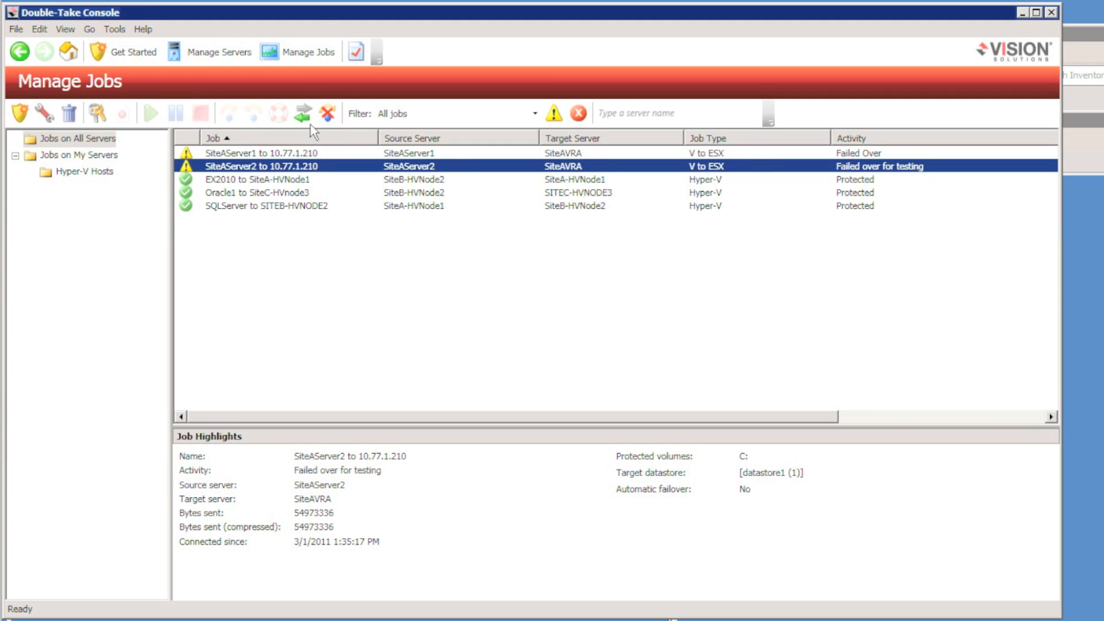
mouse_move(327, 113)
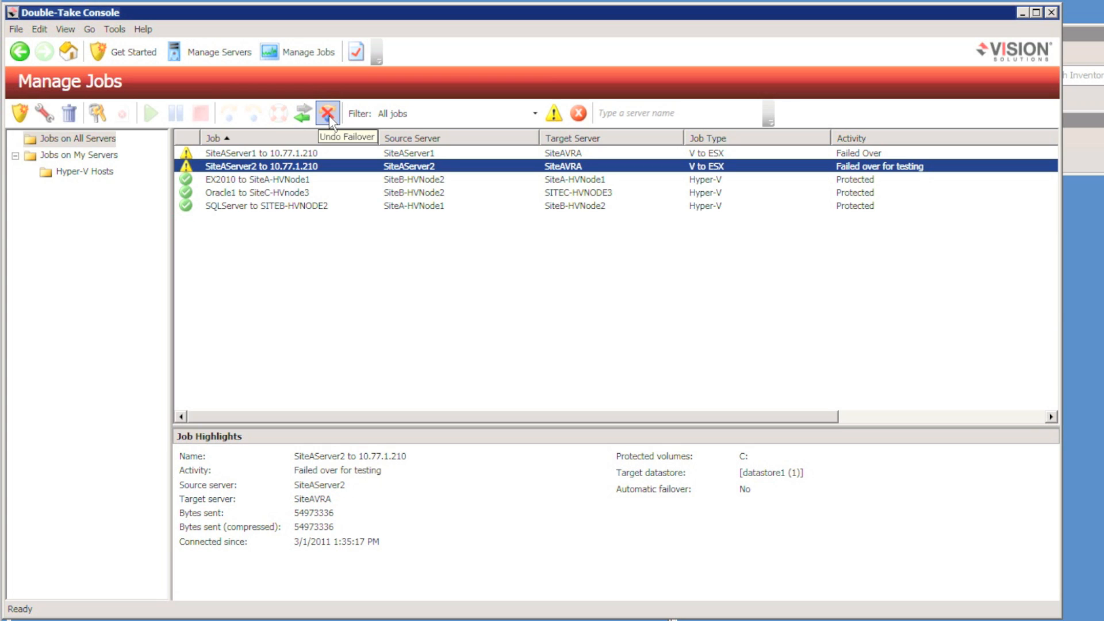
Undo the SiteAServer2 test failover and close its console window
click(327, 113)
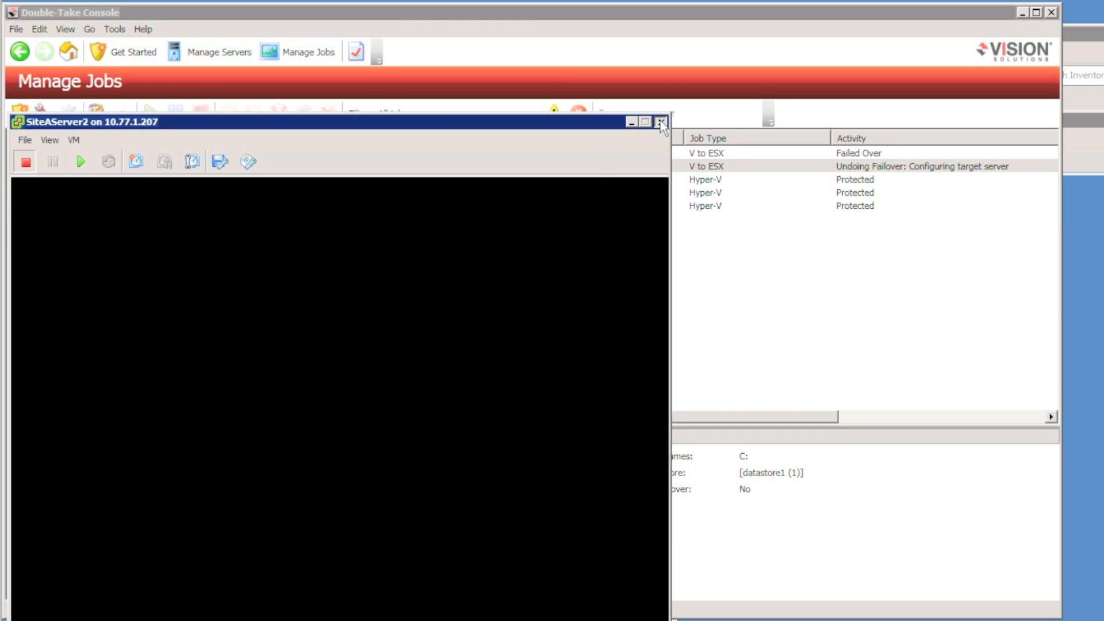
click(658, 121)
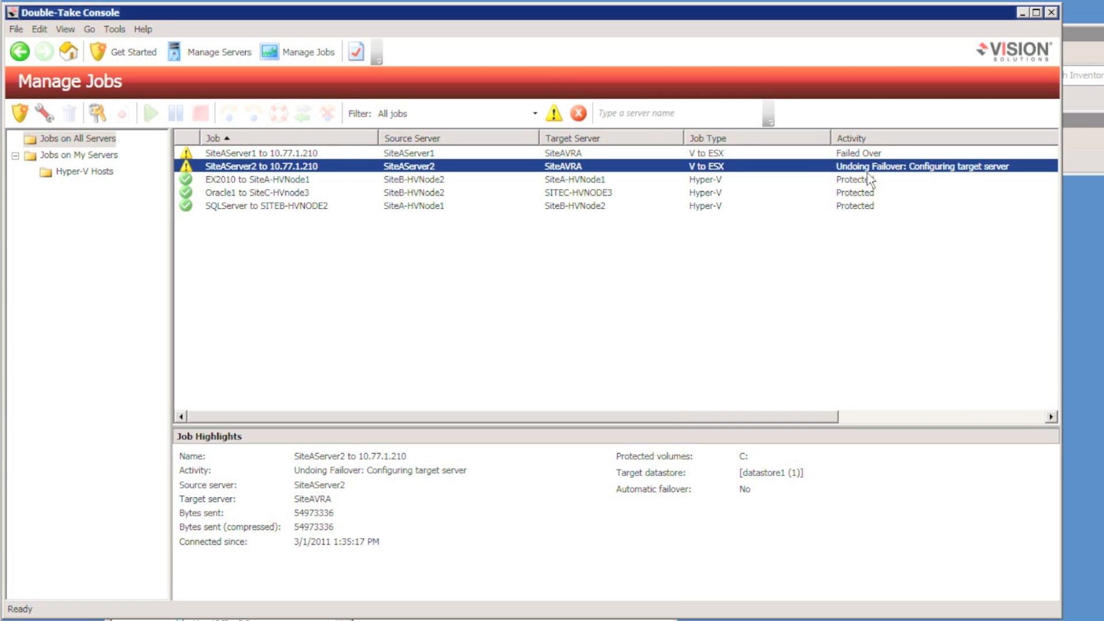
click(281, 153)
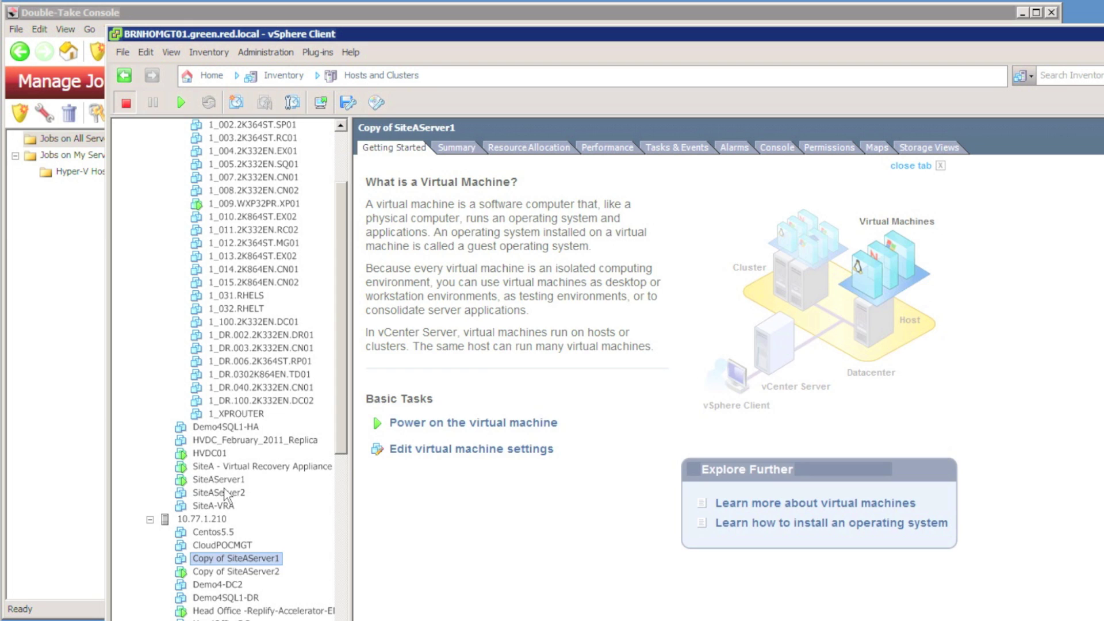
Reverse the failed-over SiteAServer1 job and confirm, creating the reverse job toward SiteBvra
click(211, 478)
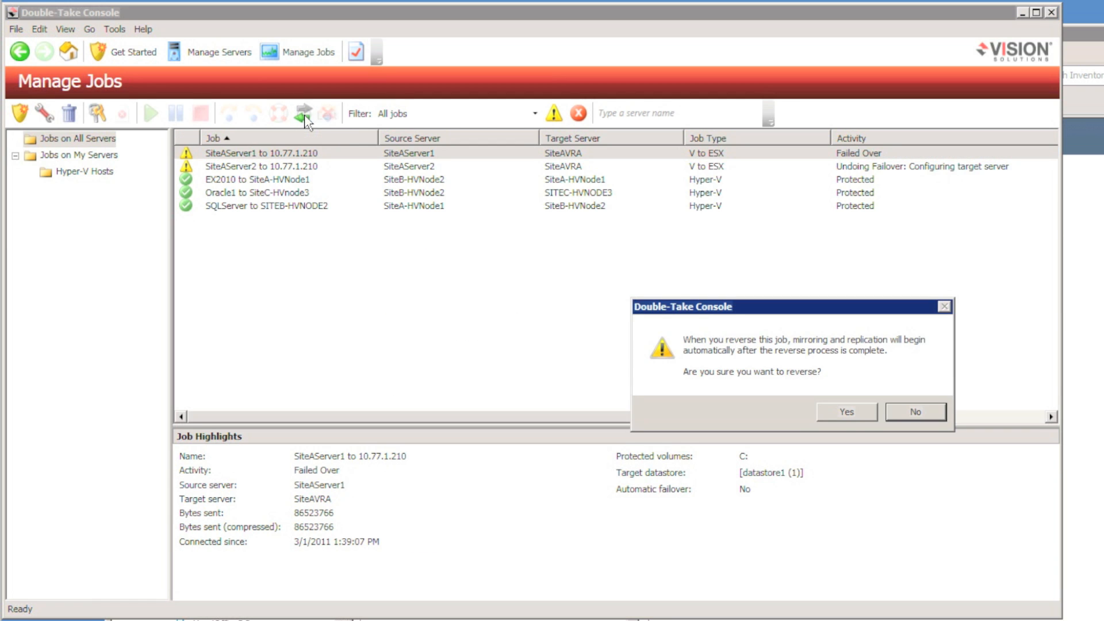
click(846, 411)
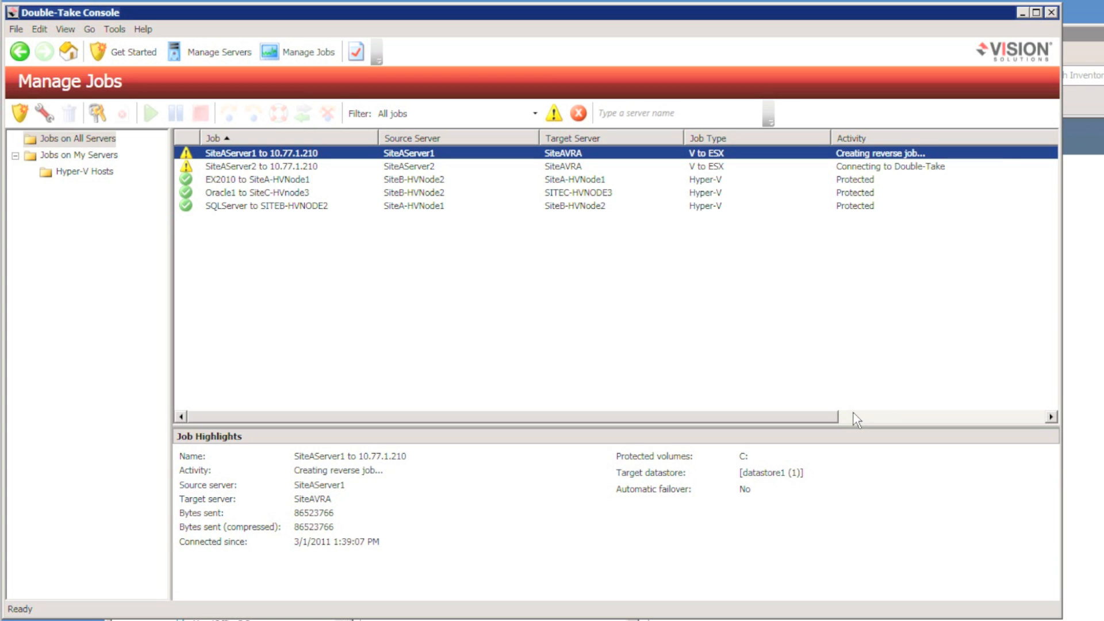
click(267, 165)
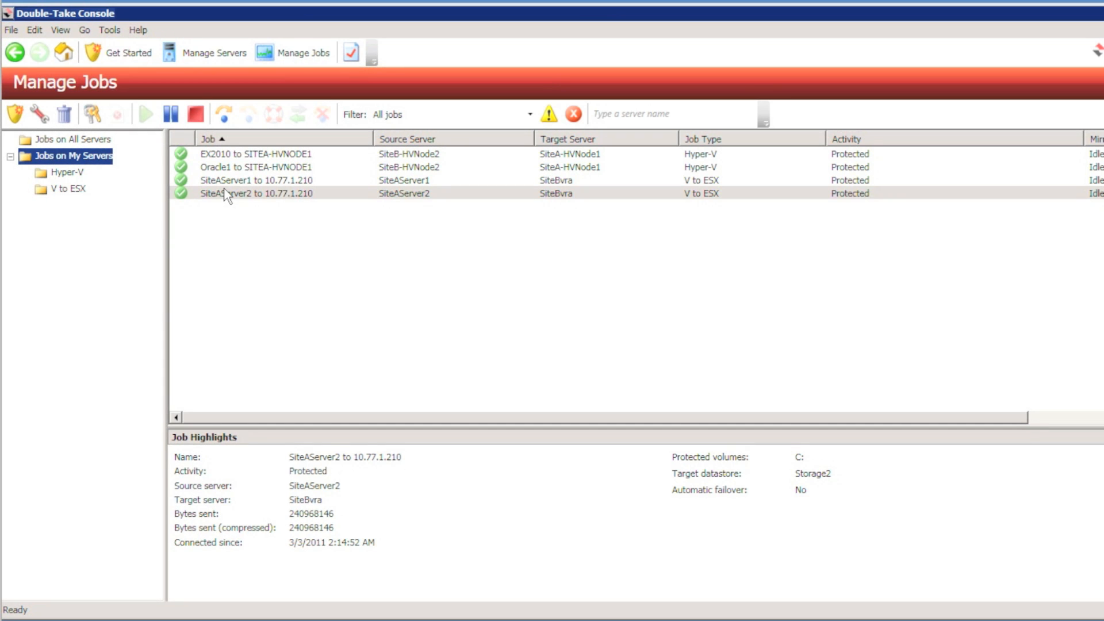
Select all four Hyper-V and ESX jobs and fail them over on live data
click(256, 193)
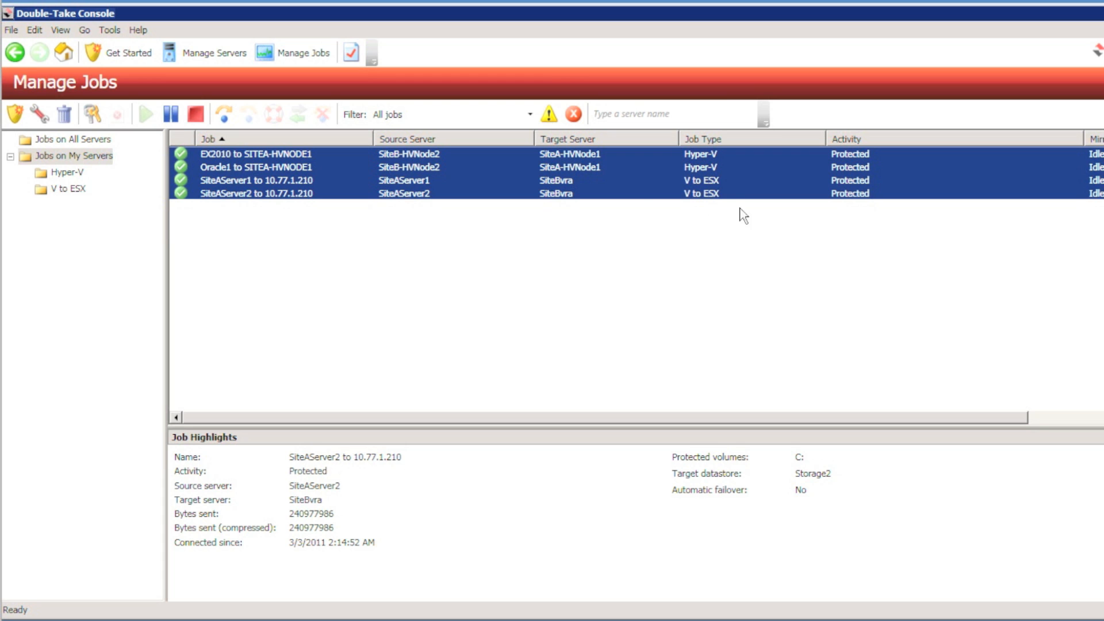
mouse_move(221, 114)
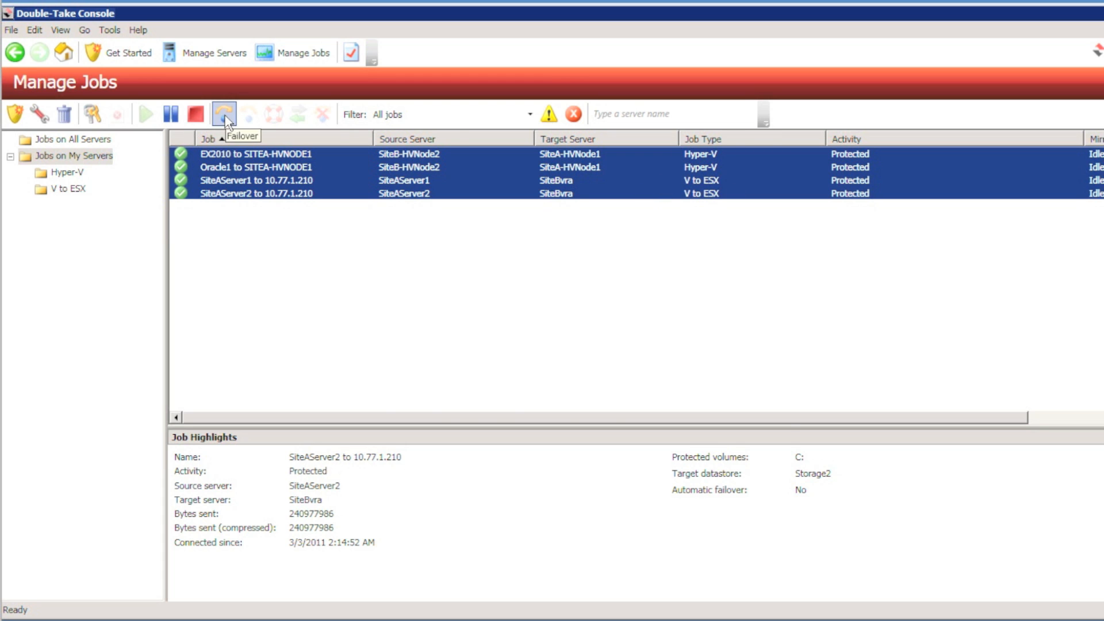
click(222, 113)
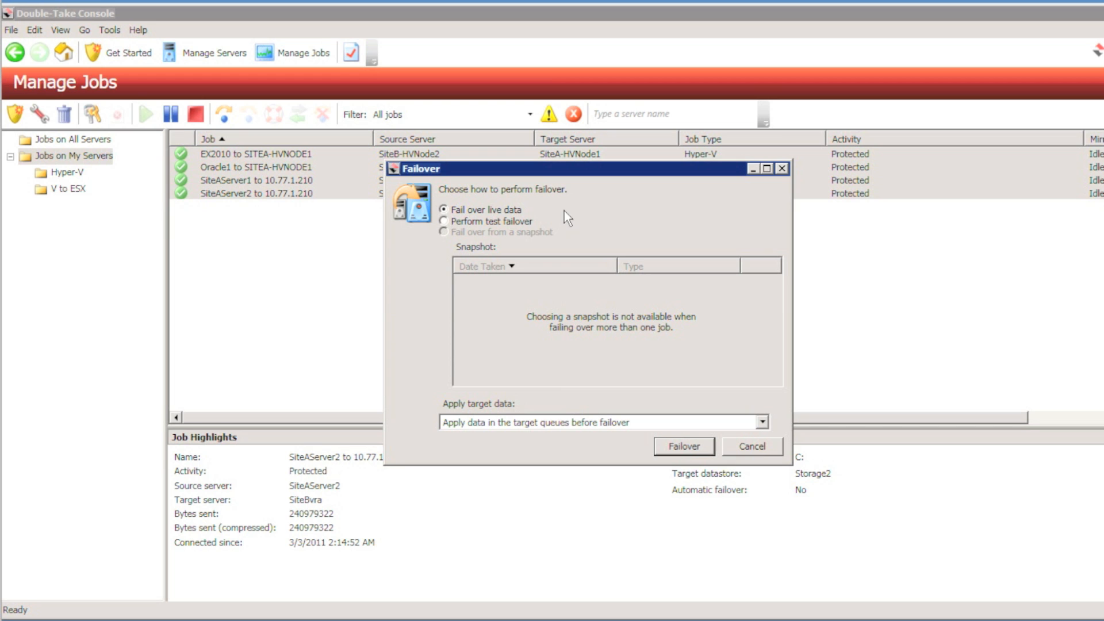
click(682, 446)
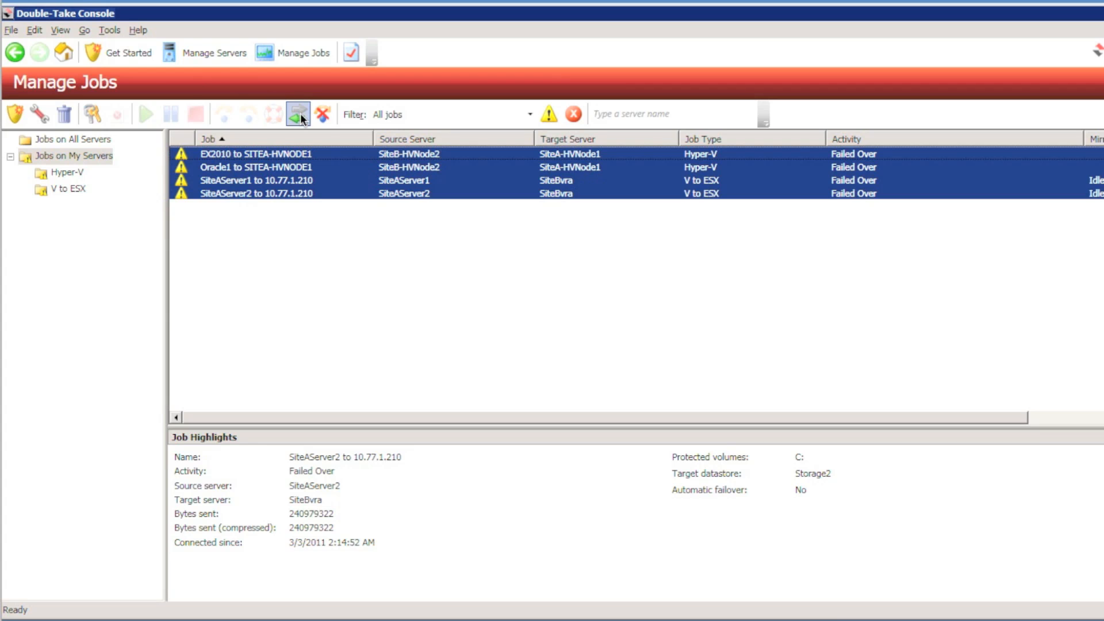
Reverse the four failed-over jobs and confirm so replication runs back toward SiteAVRA
click(295, 112)
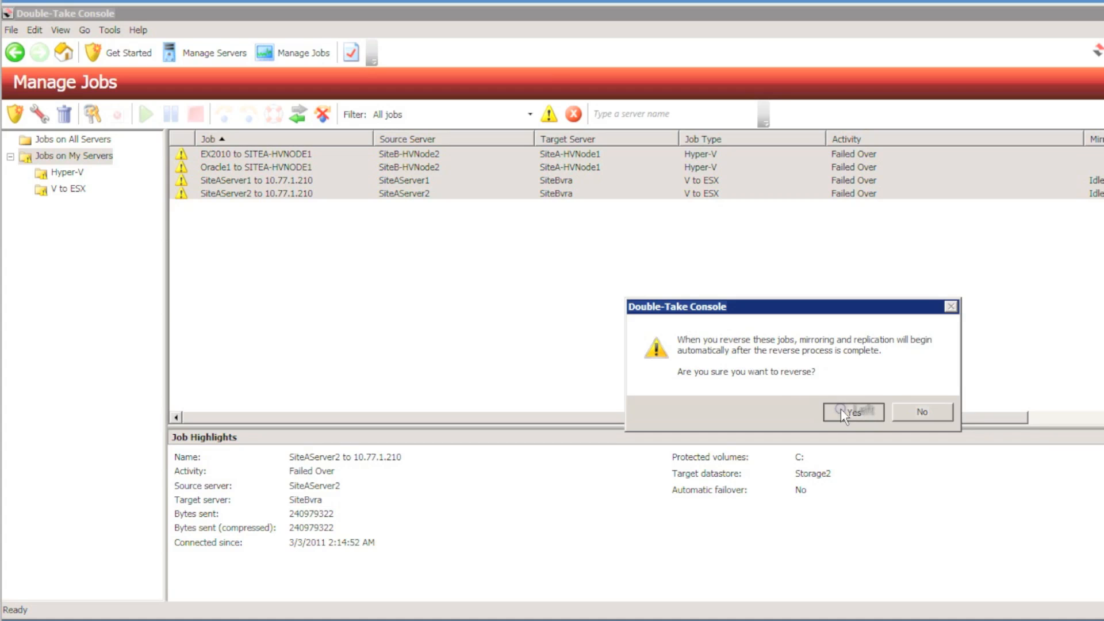
click(853, 411)
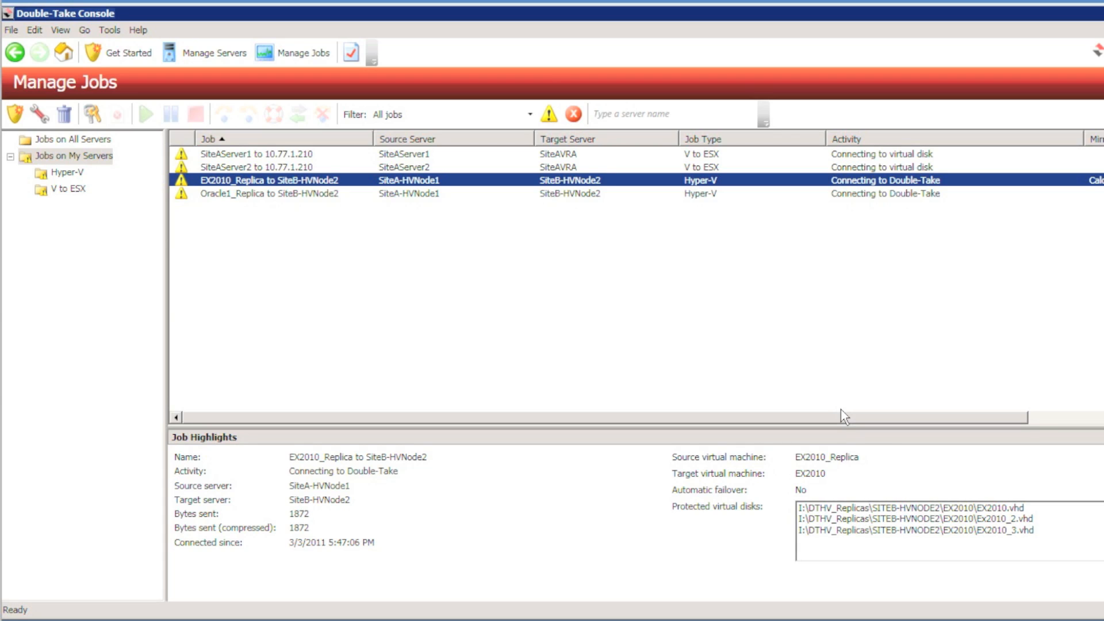
mouse_move(819, 469)
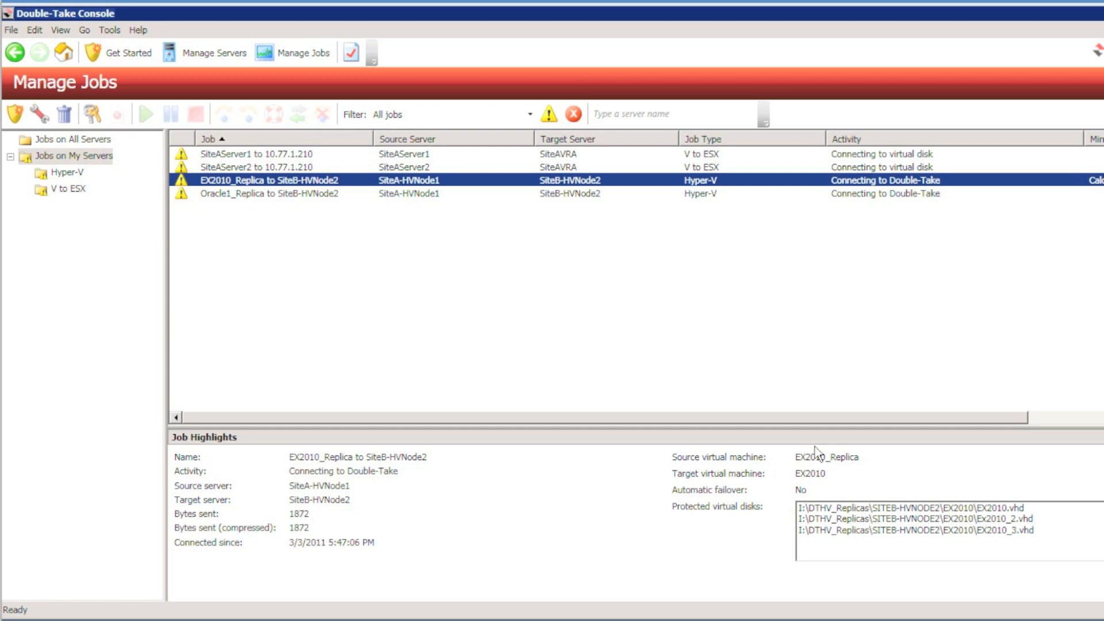